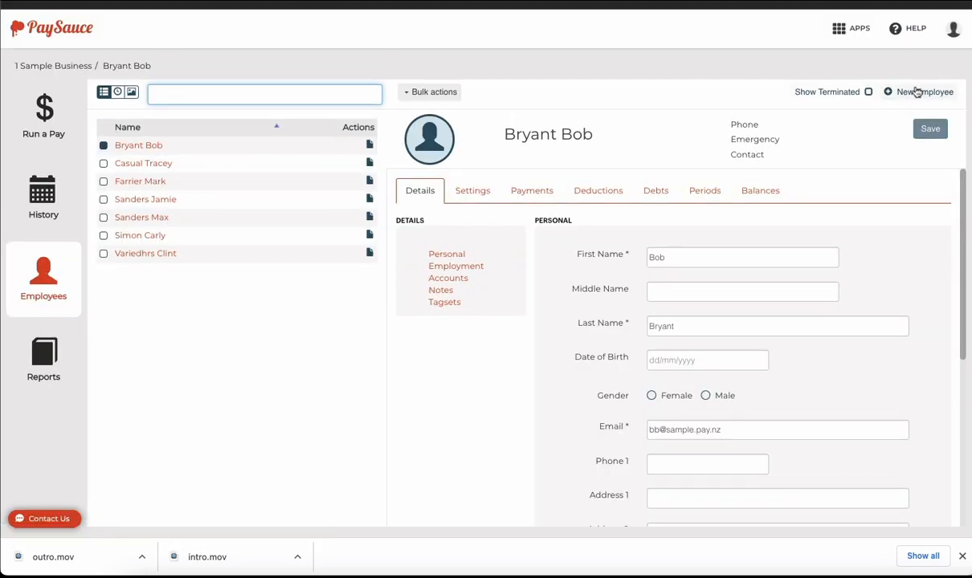
Begin adding a new employee from the Employees screen.
{"action": "left_click", "coordinate": [925, 92]}
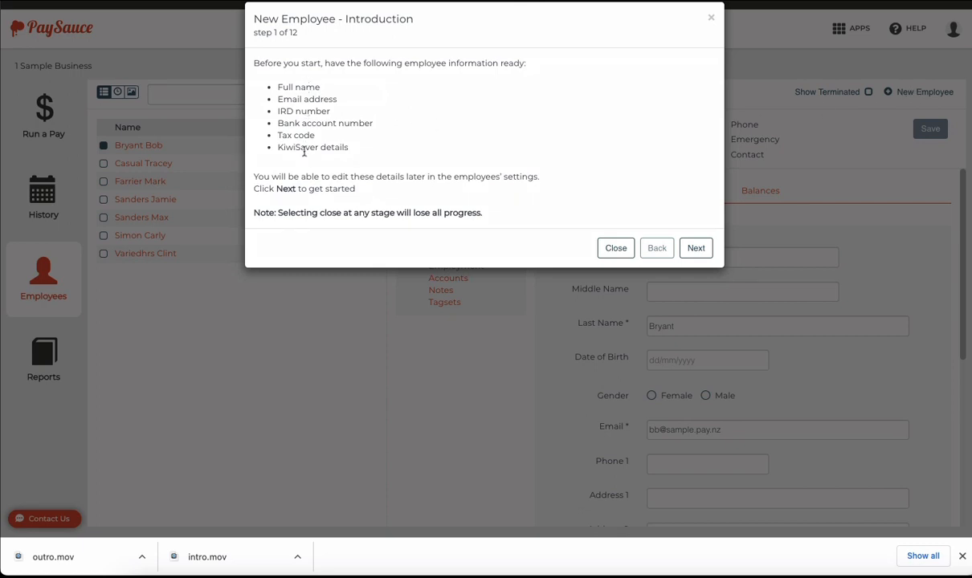
{"action": "mouse_move", "coordinate": [415, 137]}
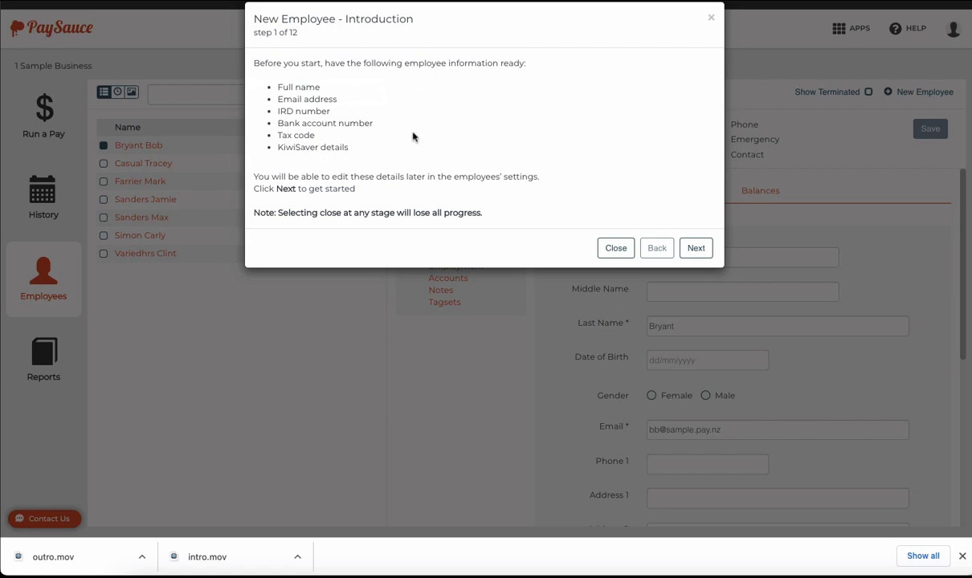
{"action": "left_click", "coordinate": [696, 248]}
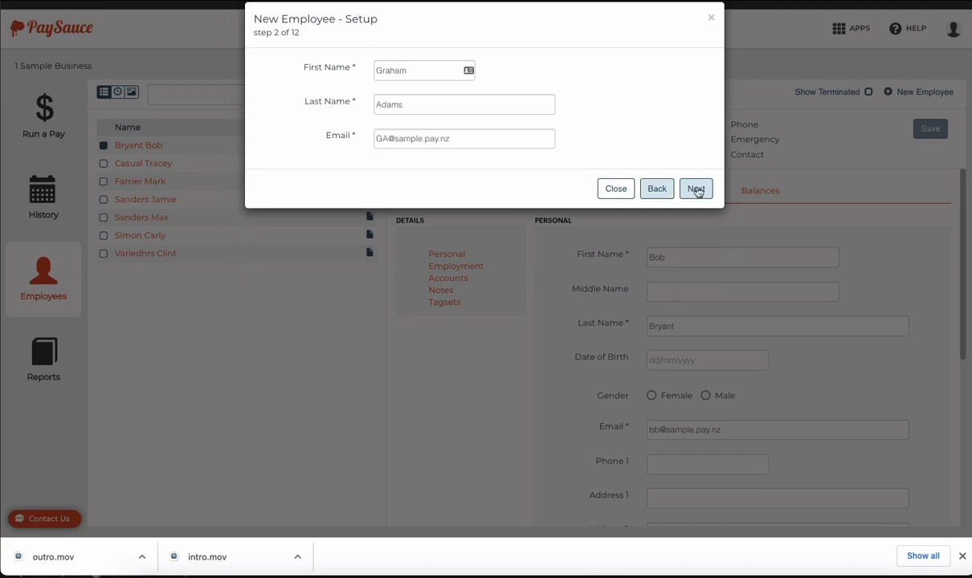
Record IRD number, bank account, start date and Manager job title, then choose tax code M.
{"action": "left_click", "coordinate": [696, 188]}
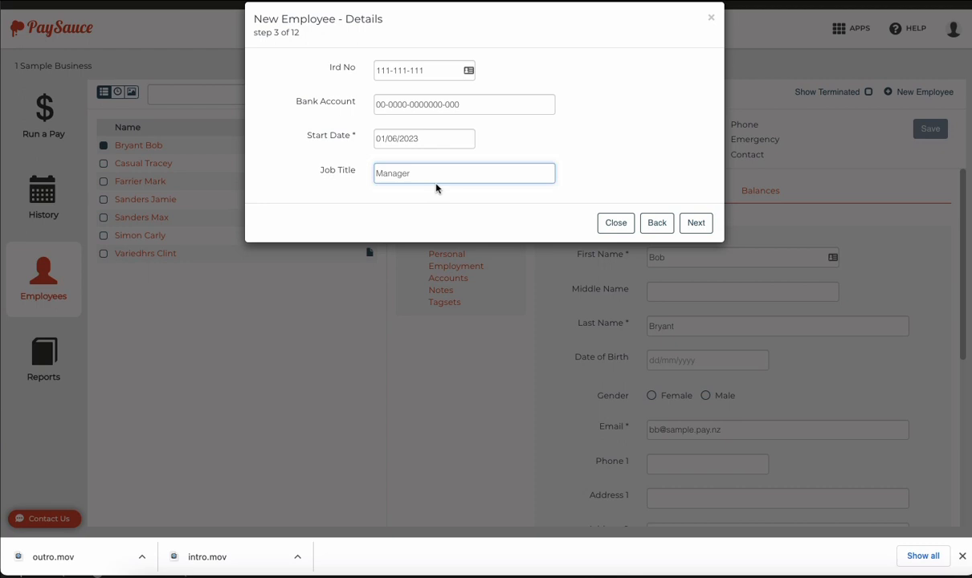
{"action": "left_click", "coordinate": [463, 102]}
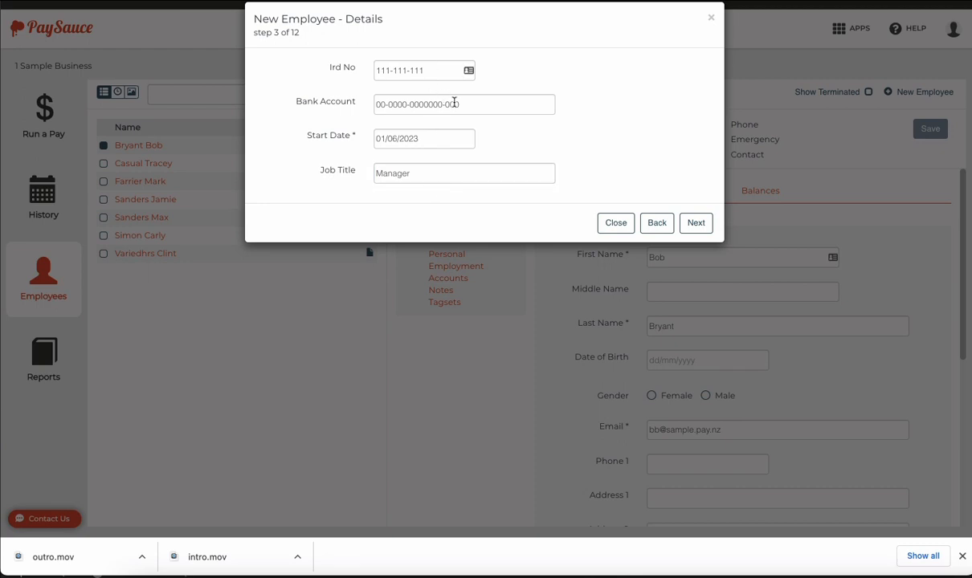
{"action": "mouse_move", "coordinate": [400, 87]}
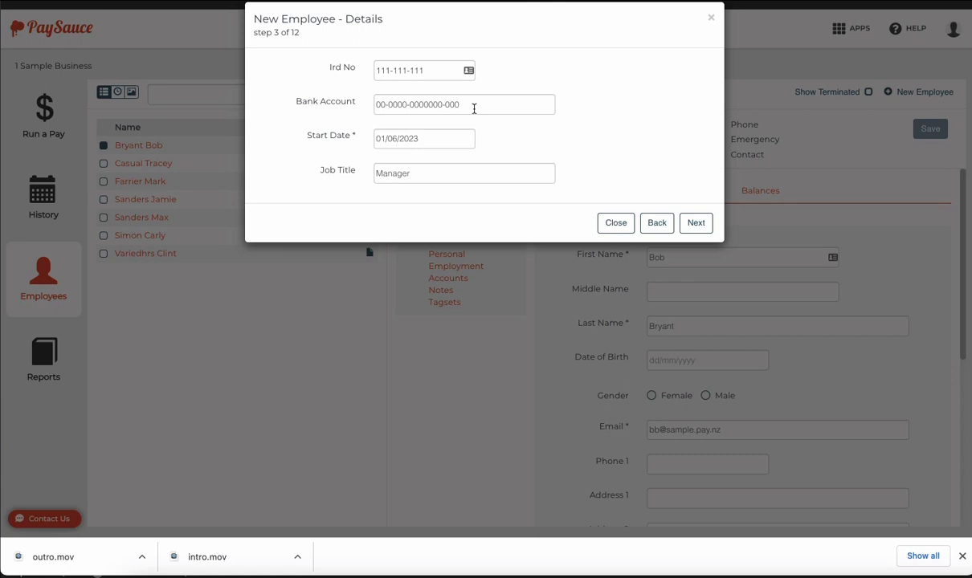
{"action": "mouse_move", "coordinate": [453, 180]}
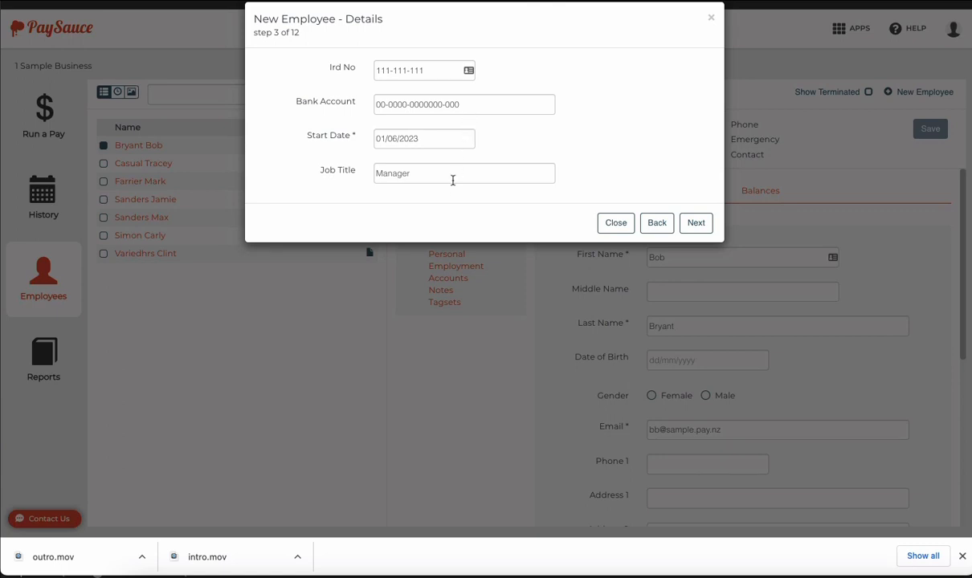
{"action": "mouse_move", "coordinate": [449, 200]}
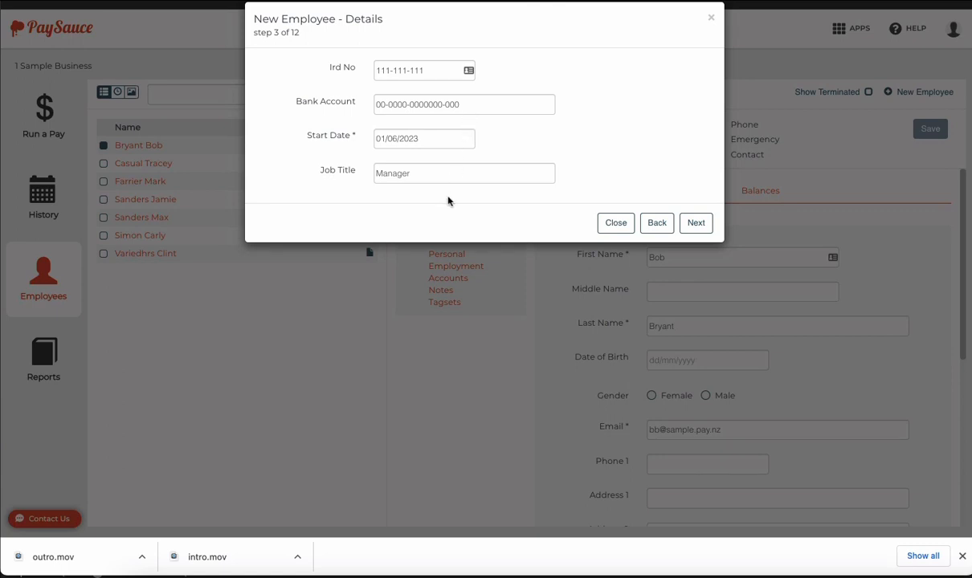
{"action": "mouse_move", "coordinate": [450, 202]}
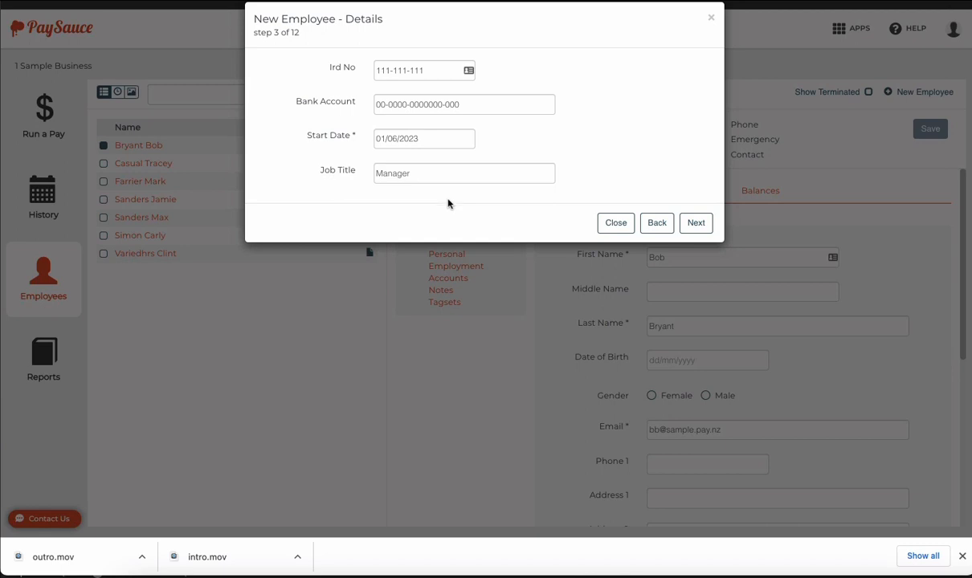
{"action": "left_click", "coordinate": [695, 222]}
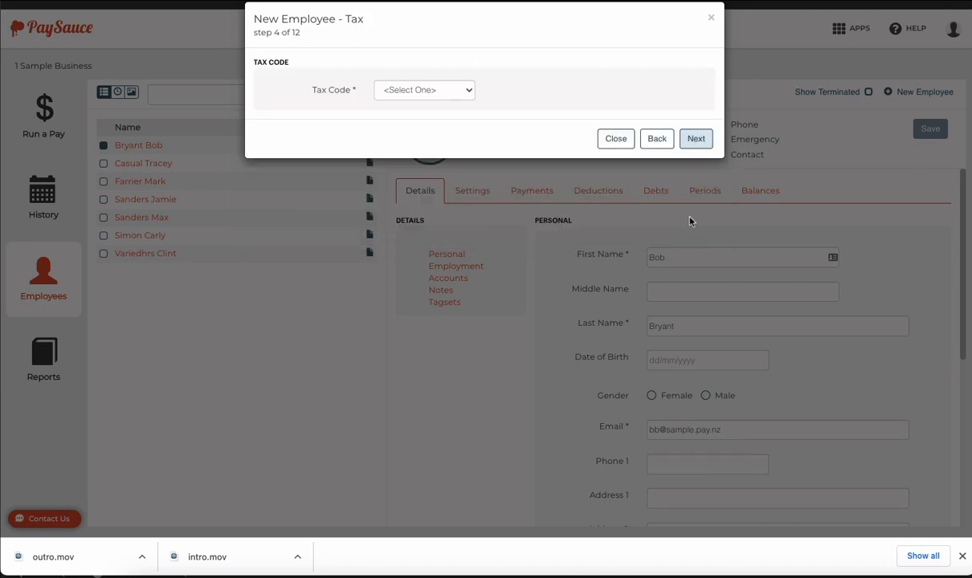
{"action": "left_click", "coordinate": [424, 90]}
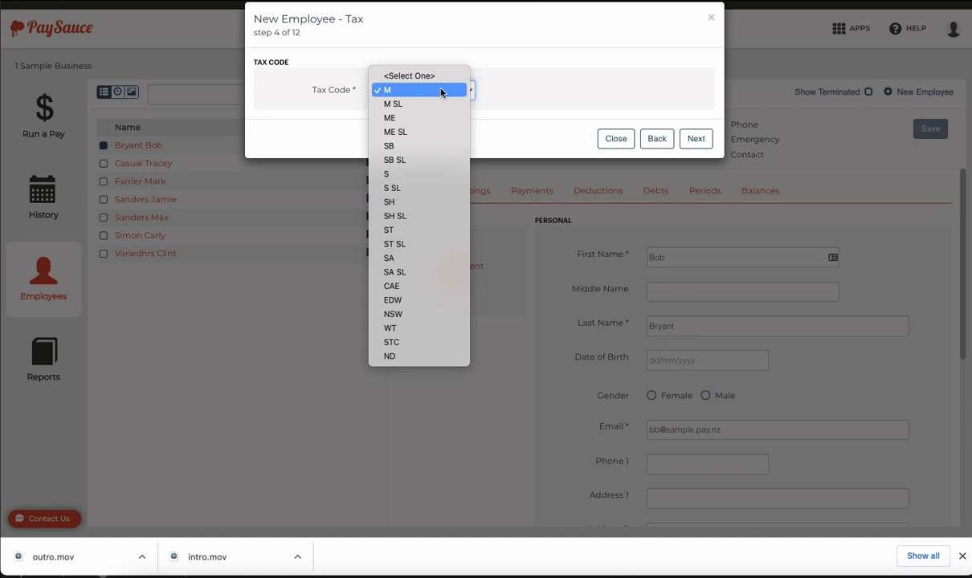
{"action": "left_click", "coordinate": [386, 90]}
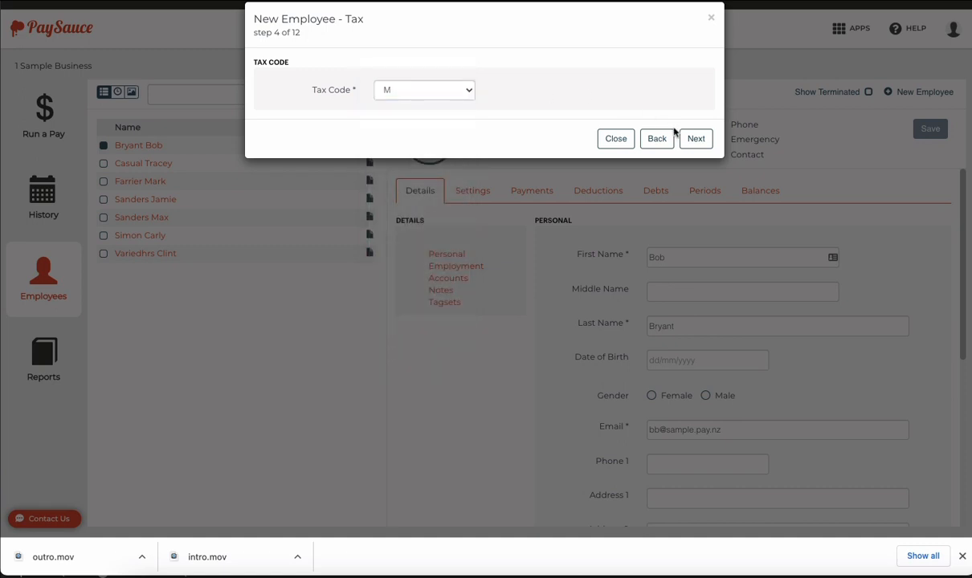
Enable KiwiSaver with 4% employee deduction and 3% employer contribution, then continue to leave.
{"action": "left_click", "coordinate": [696, 138]}
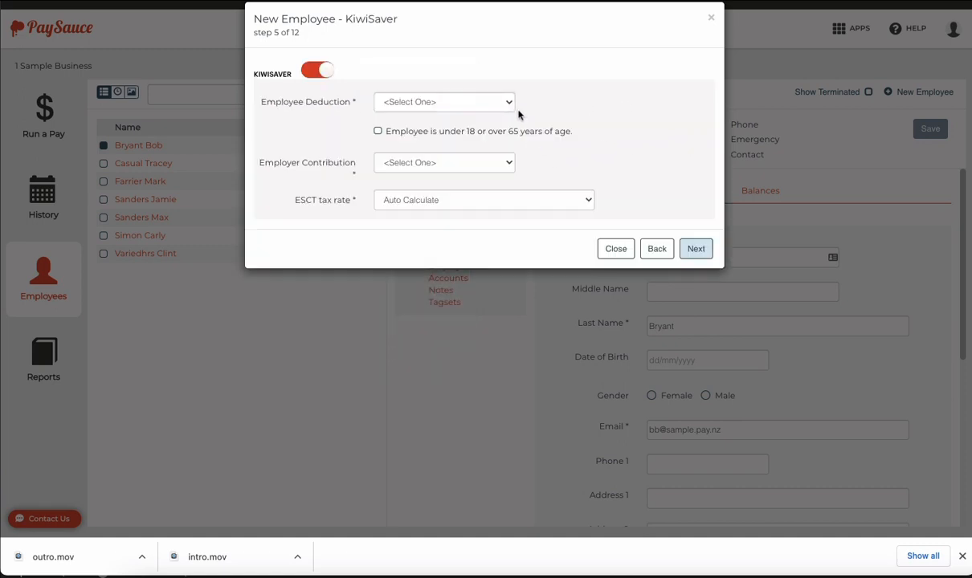
{"action": "left_click", "coordinate": [443, 101]}
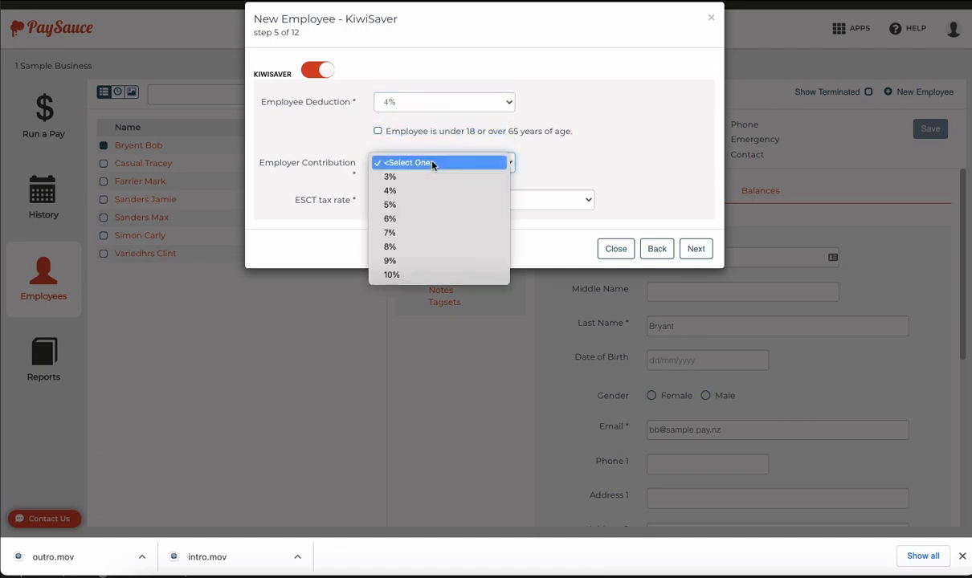
{"action": "left_click", "coordinate": [389, 176]}
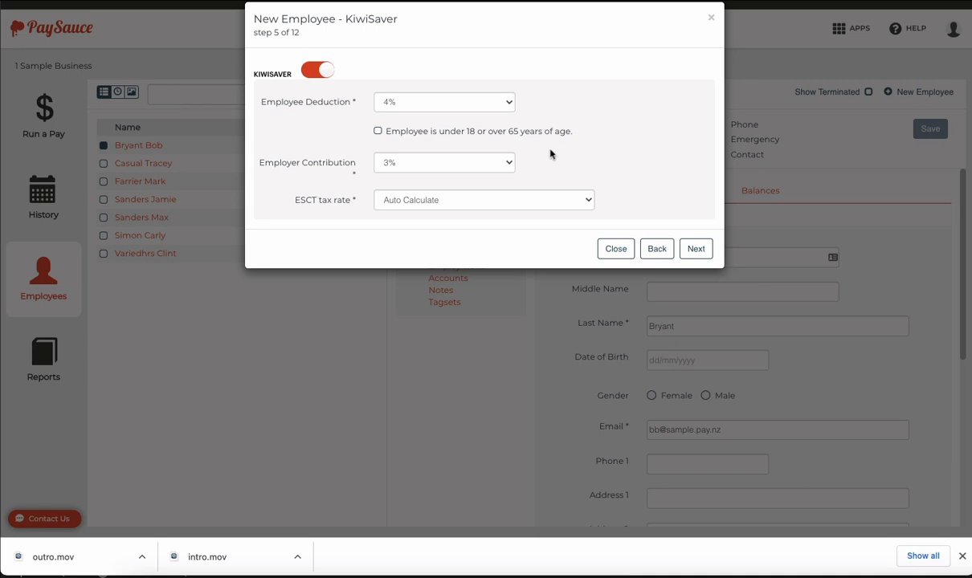
{"action": "left_click", "coordinate": [317, 71]}
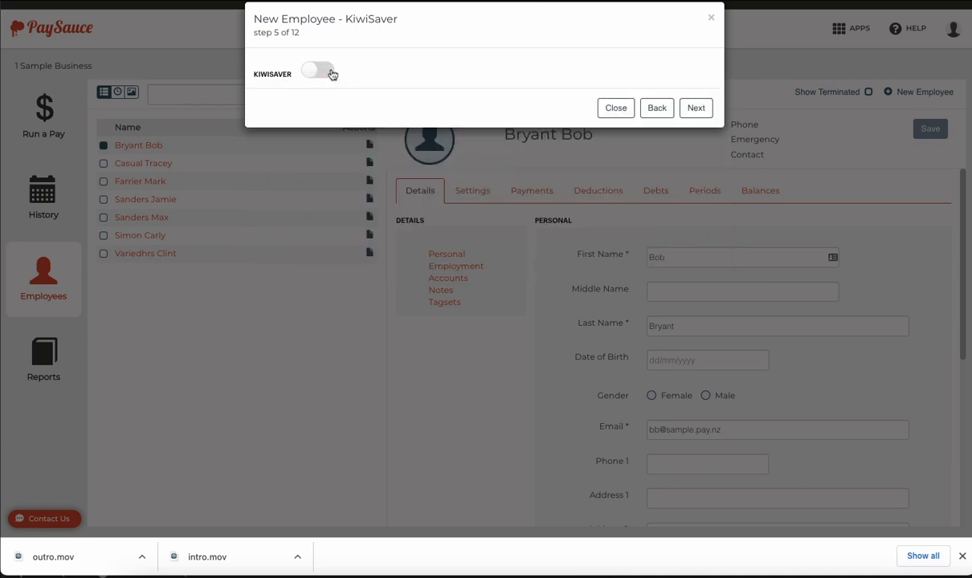
{"action": "left_click", "coordinate": [316, 71]}
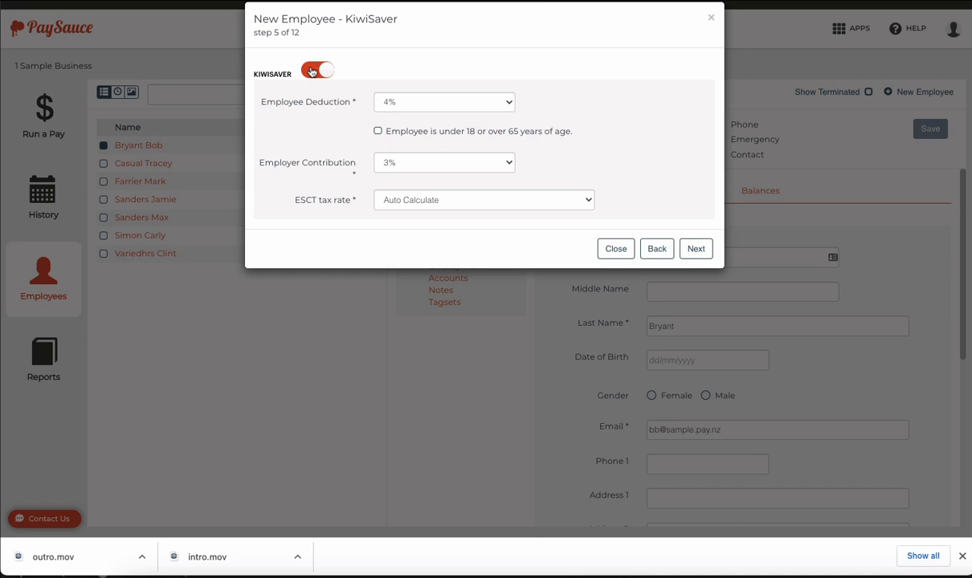
{"action": "left_click", "coordinate": [695, 247]}
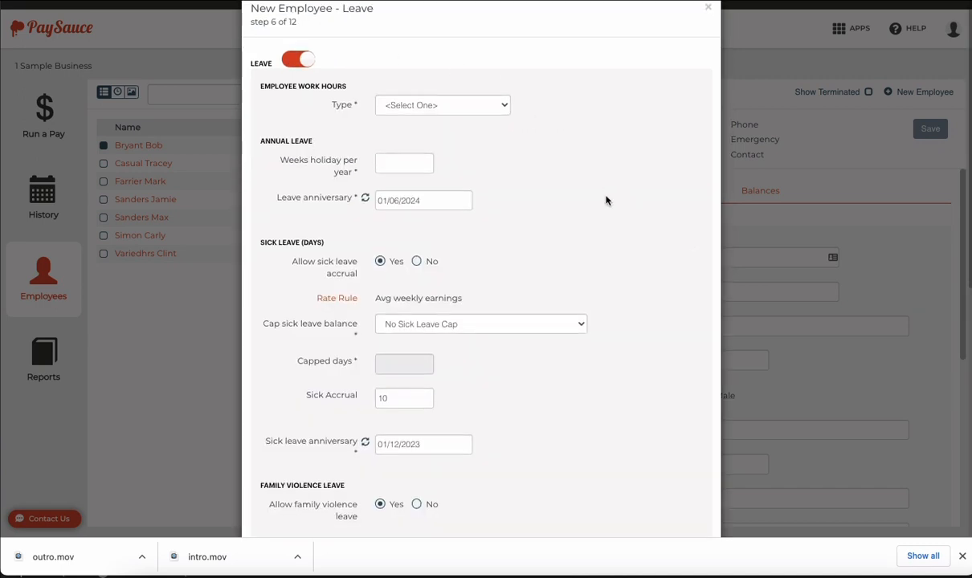
Set work type to Standard Hours with 100 standard hours and 10 days per pay period.
{"action": "left_click", "coordinate": [442, 104]}
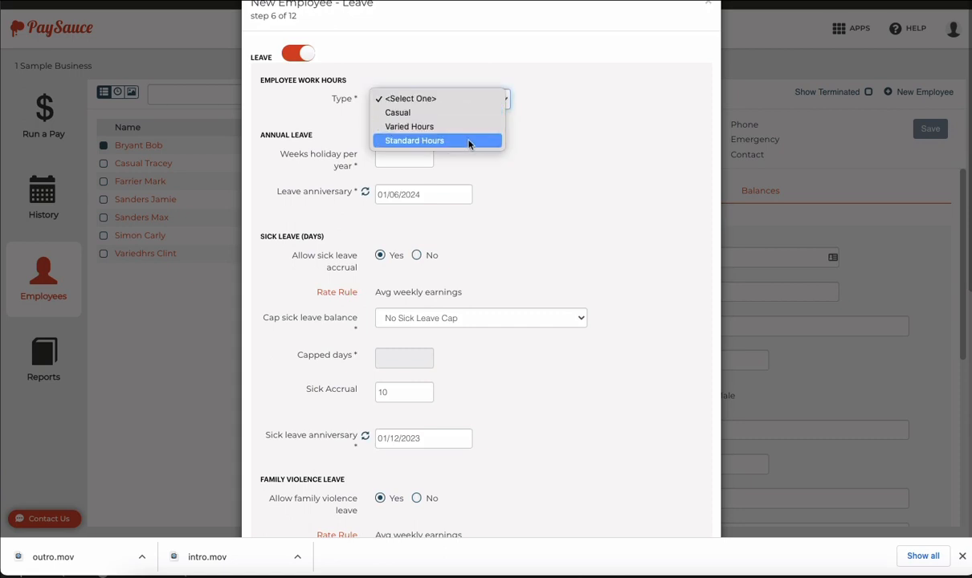
{"action": "left_click", "coordinate": [414, 141]}
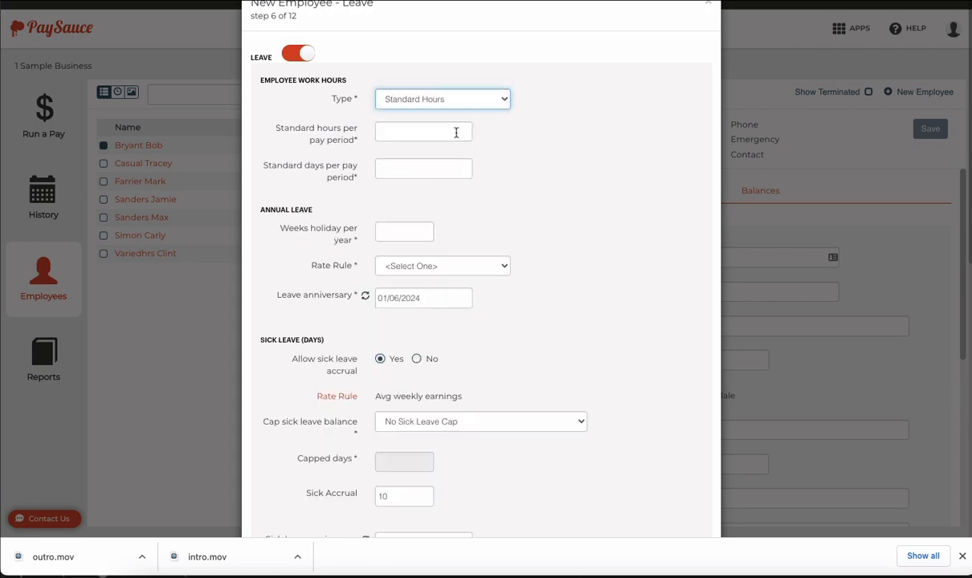
{"action": "left_click", "coordinate": [424, 132]}
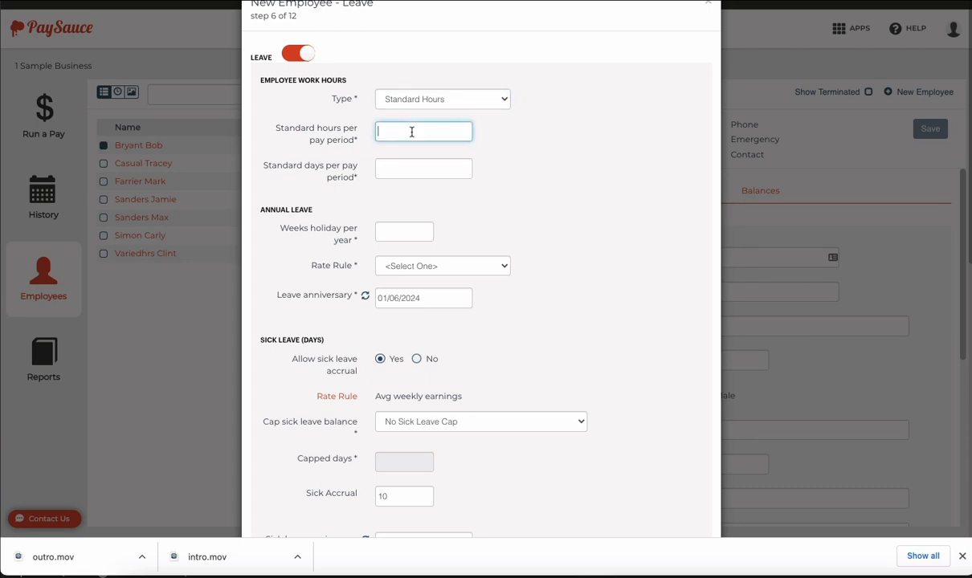
{"action": "type", "text": "100"}
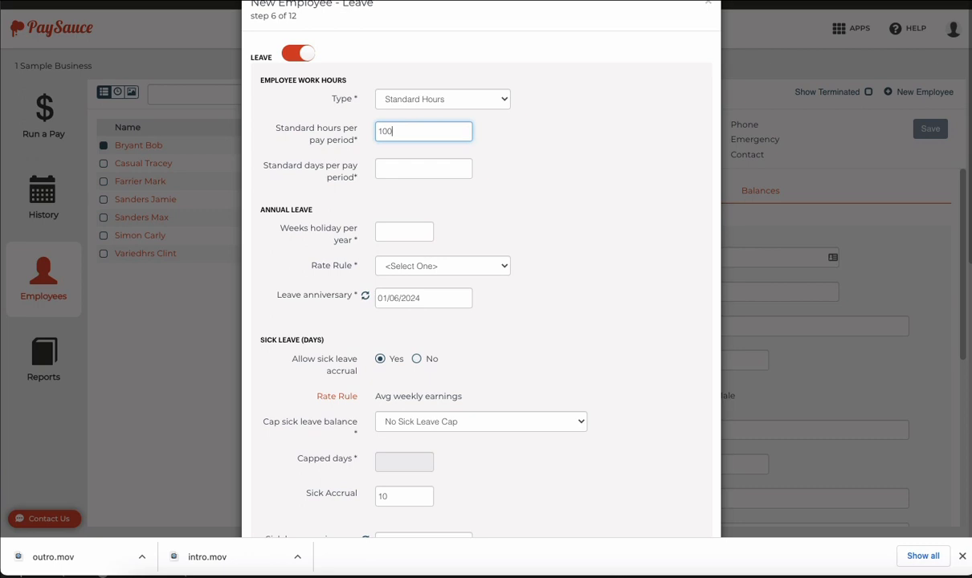
{"action": "type", "text": "1"}
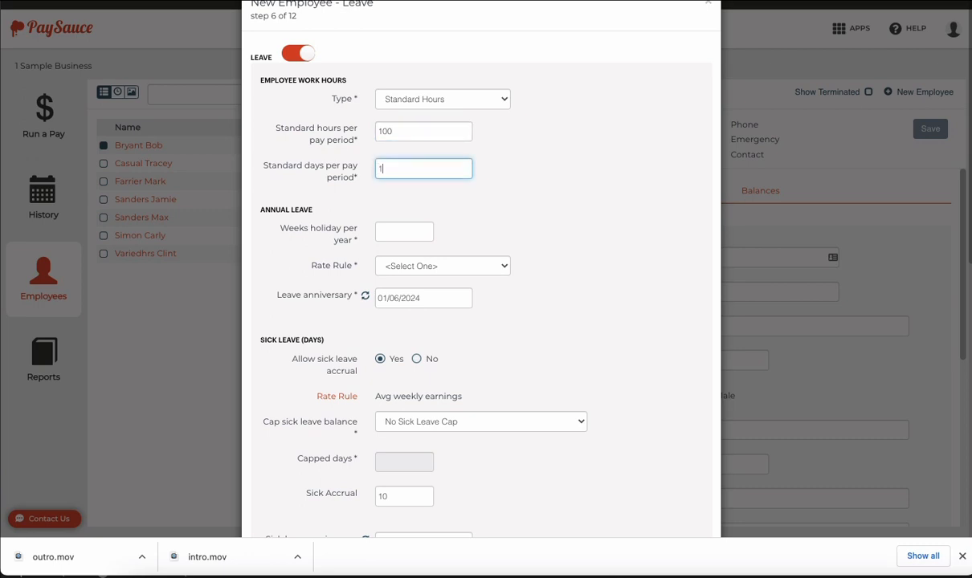
{"action": "type", "text": "0"}
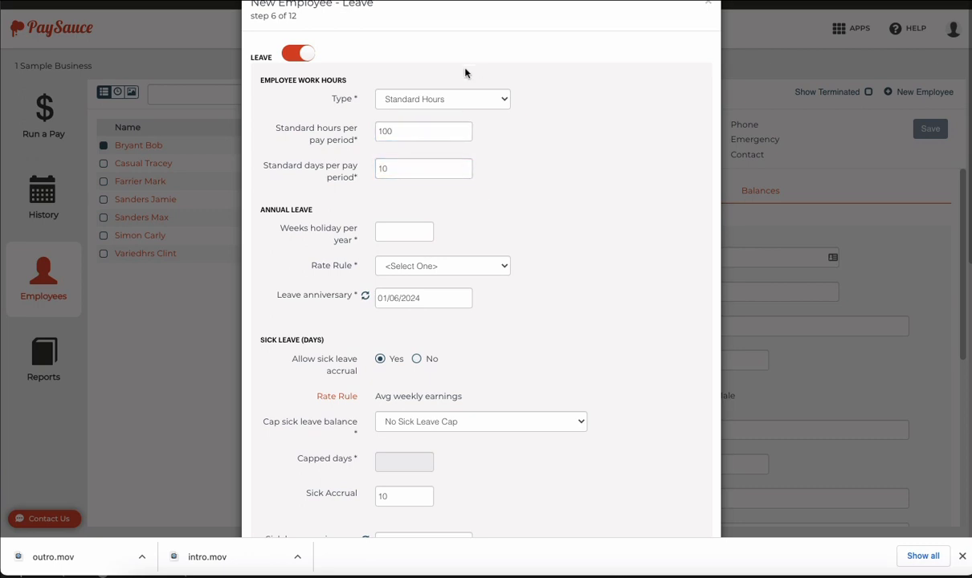
{"action": "mouse_move", "coordinate": [447, 189]}
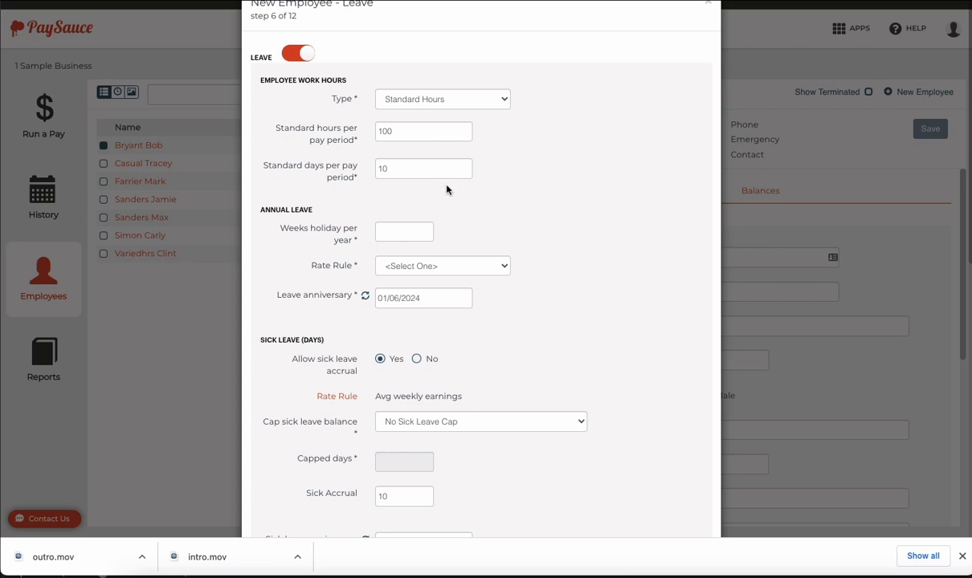
Set the annual holiday entitlement to 4 weeks per year.
{"action": "left_click", "coordinate": [405, 231]}
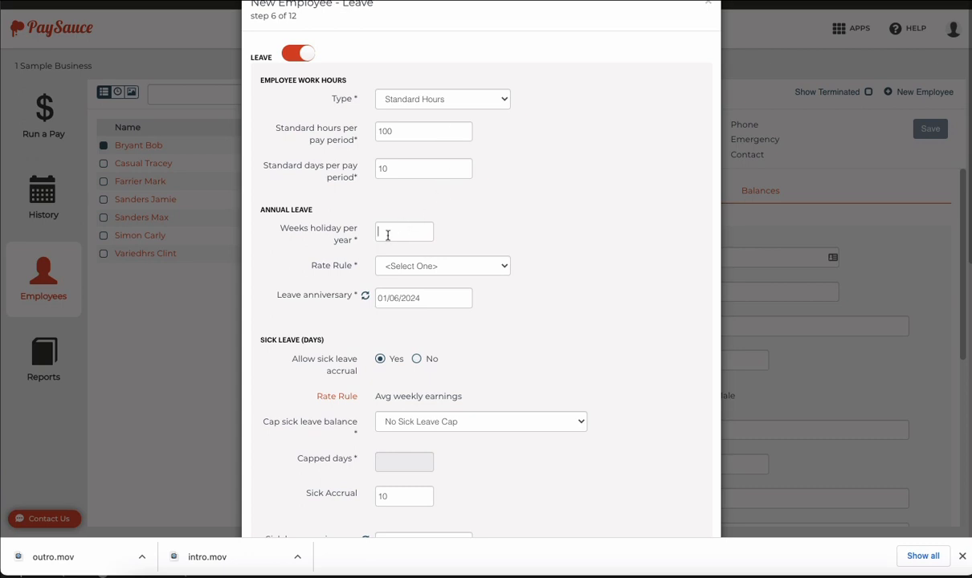
{"action": "left_click", "coordinate": [405, 231]}
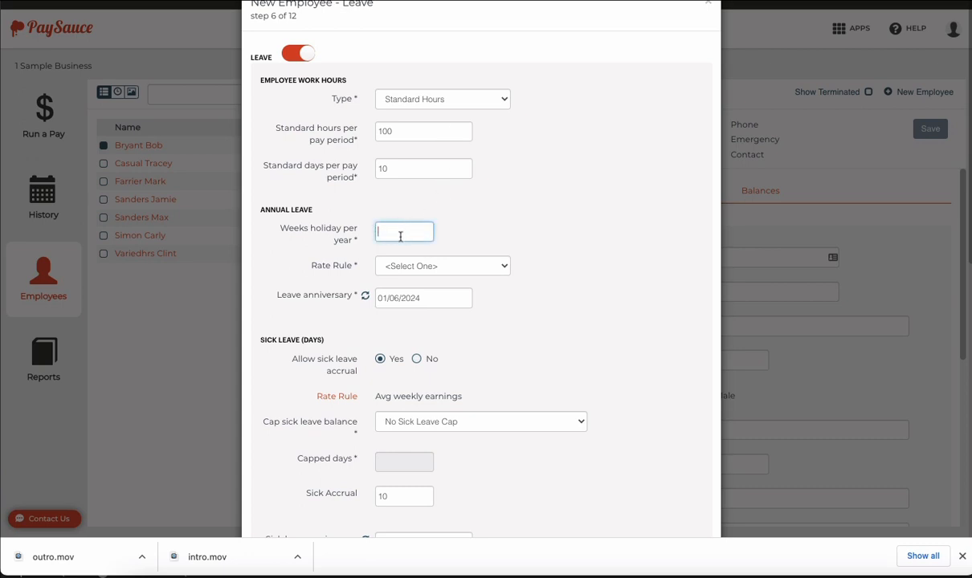
{"action": "type", "text": "4"}
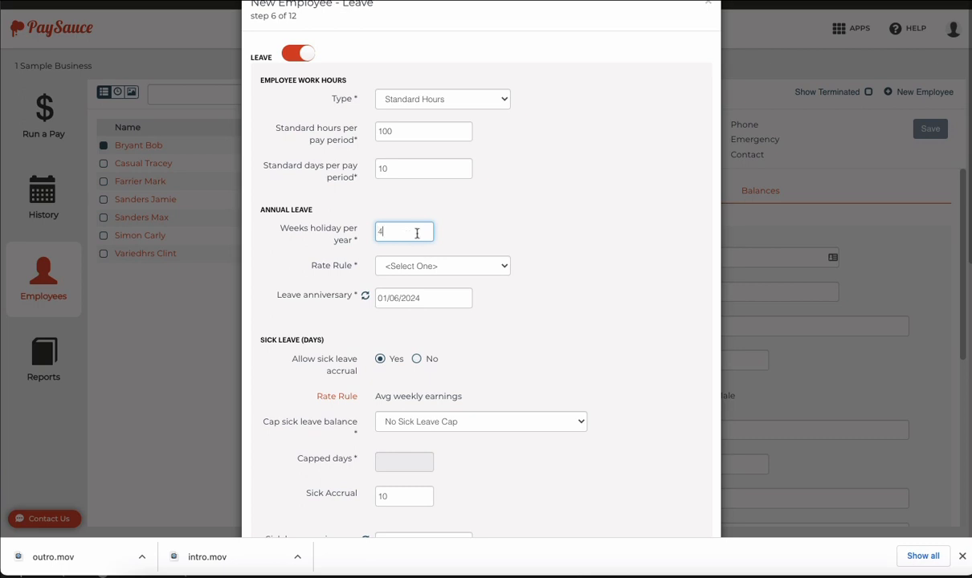
{"action": "mouse_move", "coordinate": [491, 232]}
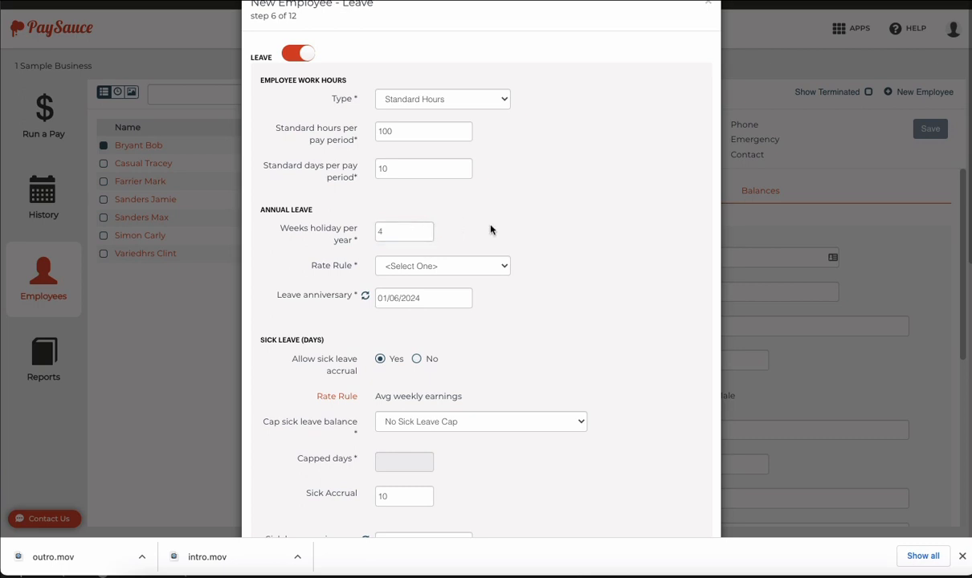
Pay annual leave at average weekly earnings and review sick, family violence and other leave defaults.
{"action": "left_click", "coordinate": [441, 265]}
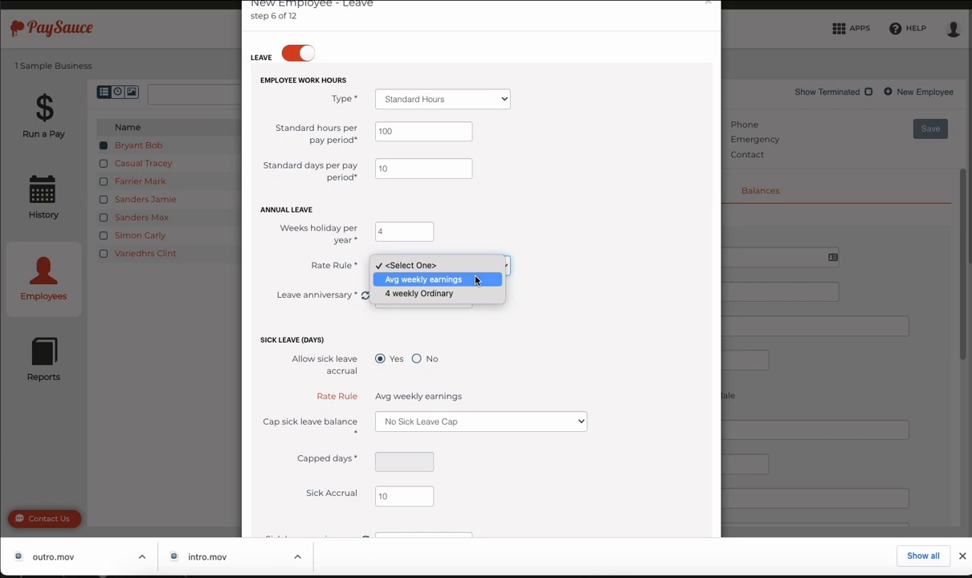
{"action": "left_click", "coordinate": [424, 280]}
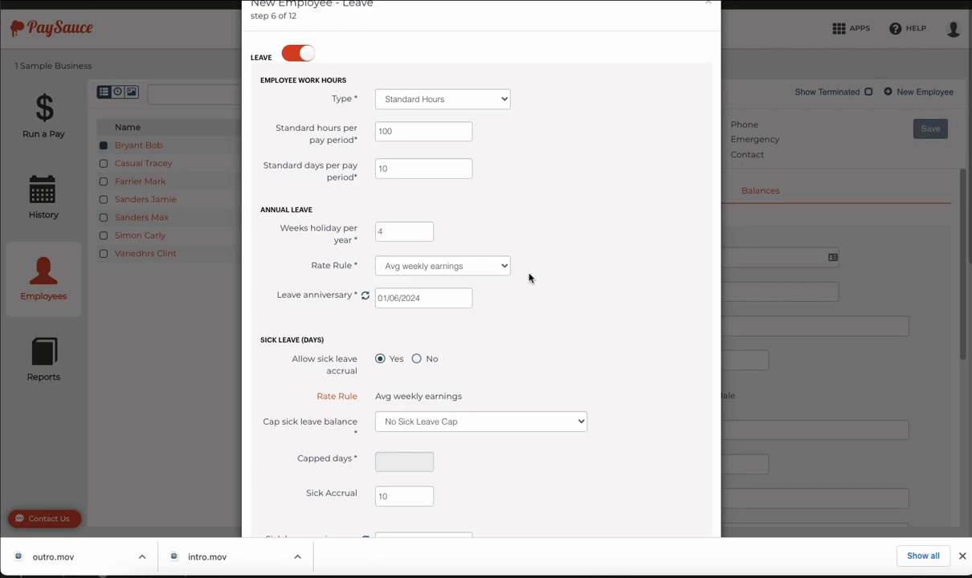
{"action": "mouse_move", "coordinate": [560, 292]}
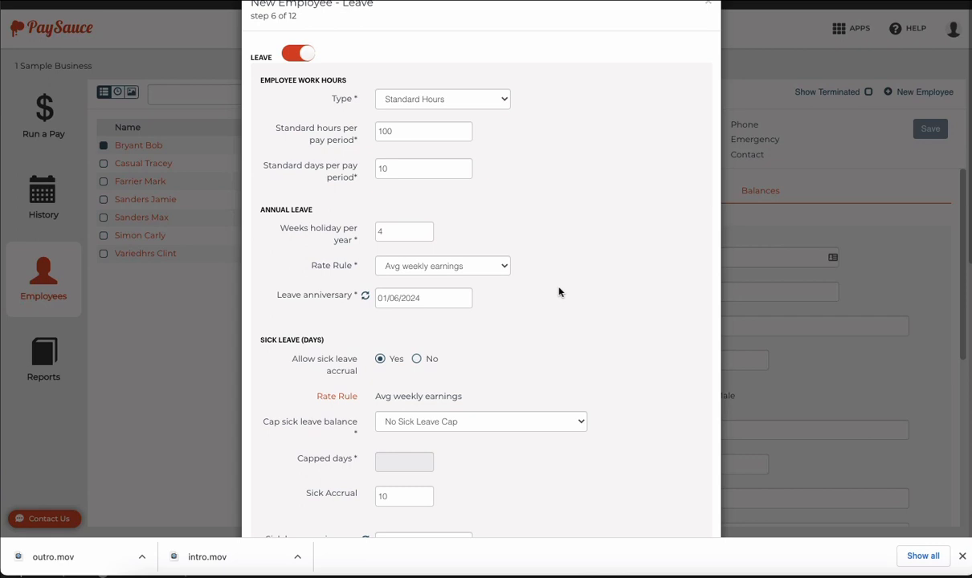
{"action": "mouse_move", "coordinate": [560, 292]}
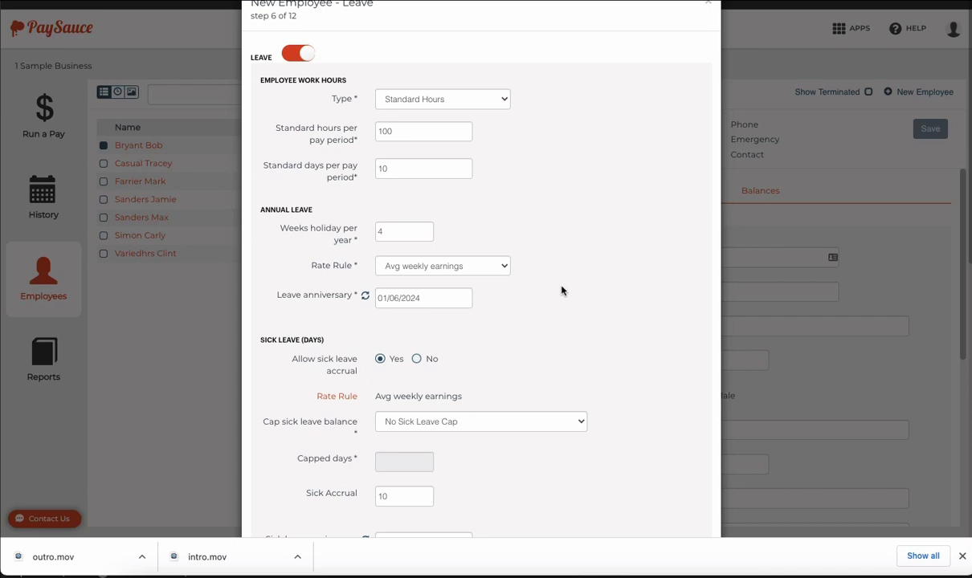
{"action": "mouse_move", "coordinate": [366, 297]}
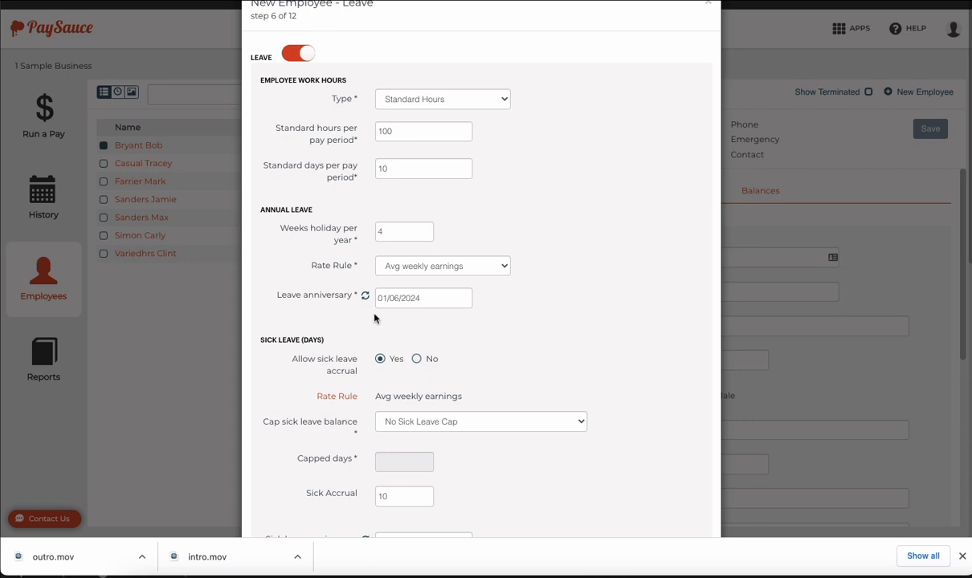
{"action": "mouse_move", "coordinate": [386, 311]}
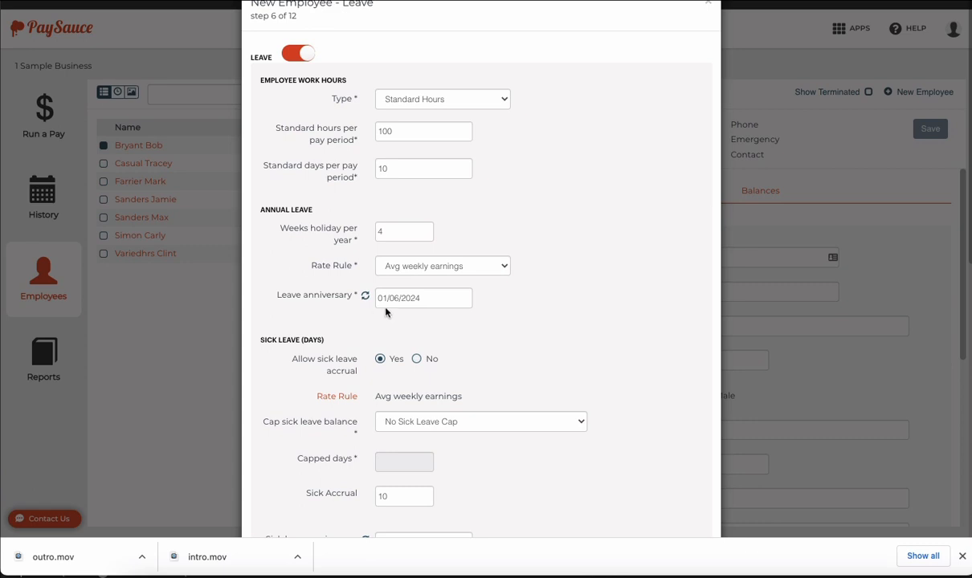
{"action": "left_click", "coordinate": [424, 297]}
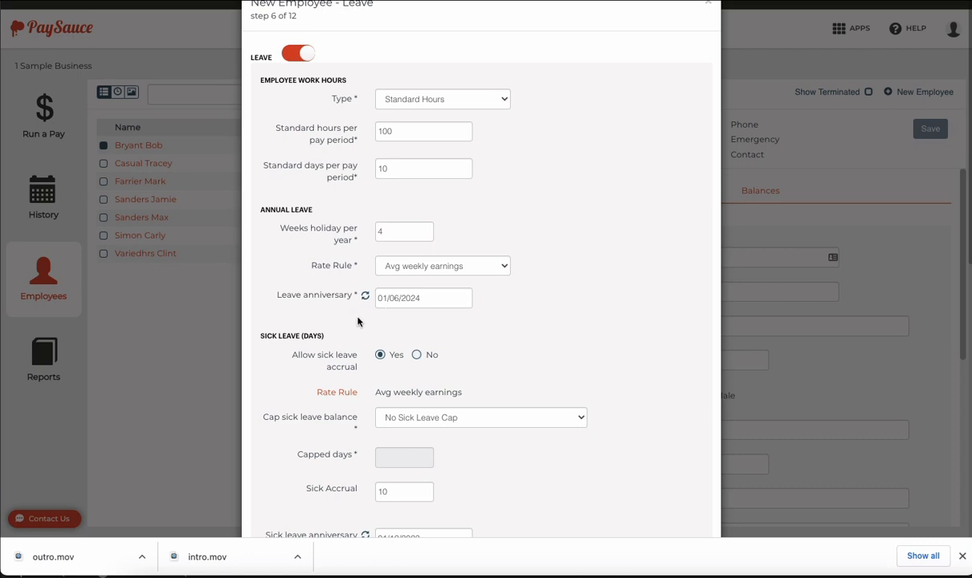
{"action": "mouse_move", "coordinate": [366, 297]}
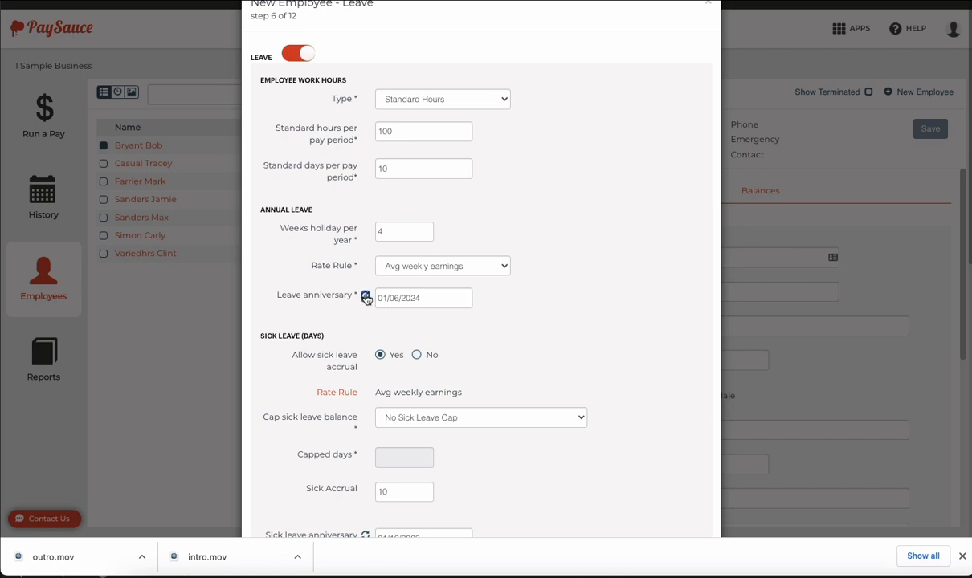
{"action": "scroll", "scroll_direction": "down", "scroll_amount": 3}
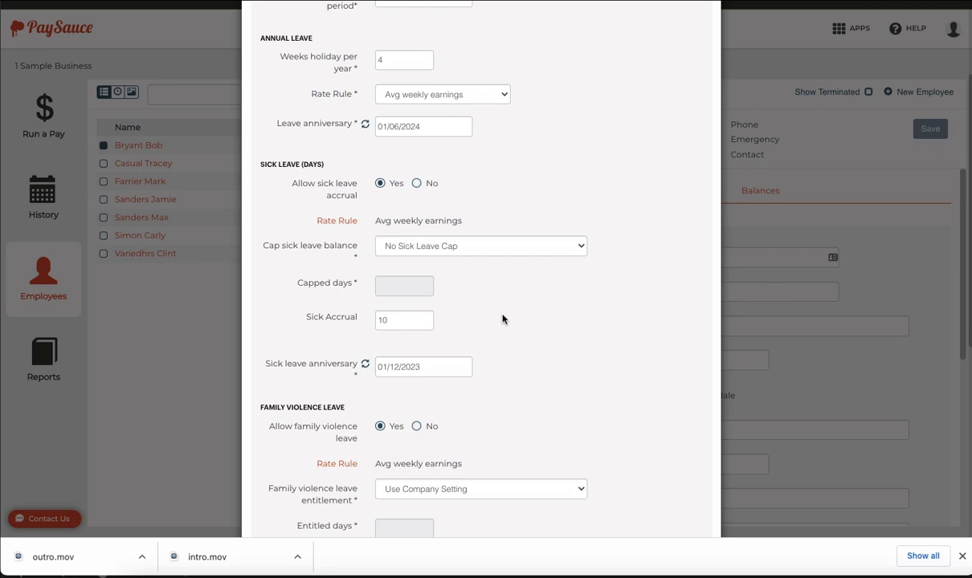
{"action": "scroll", "scroll_direction": "down", "scroll_amount": 3}
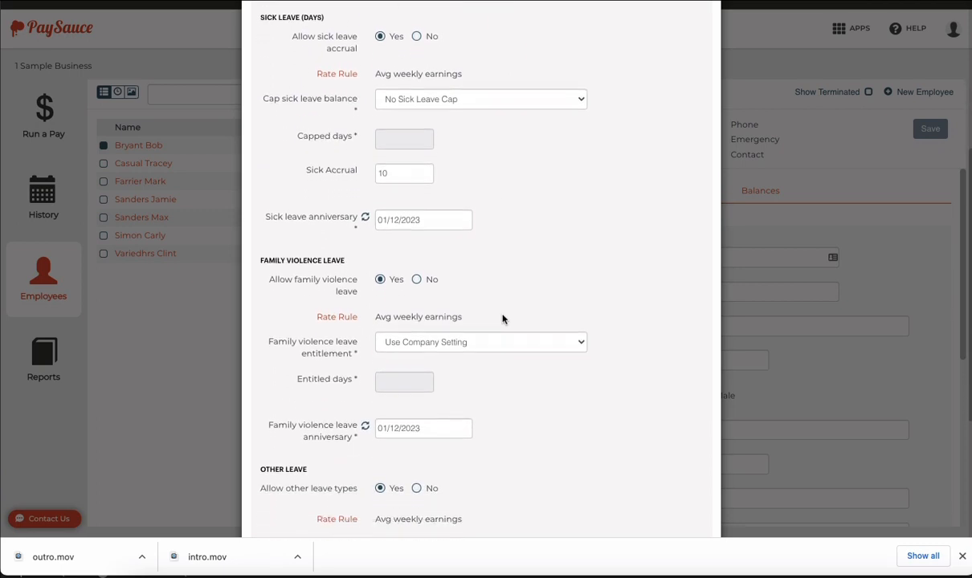
{"action": "scroll", "scroll_direction": "down", "scroll_amount": 3}
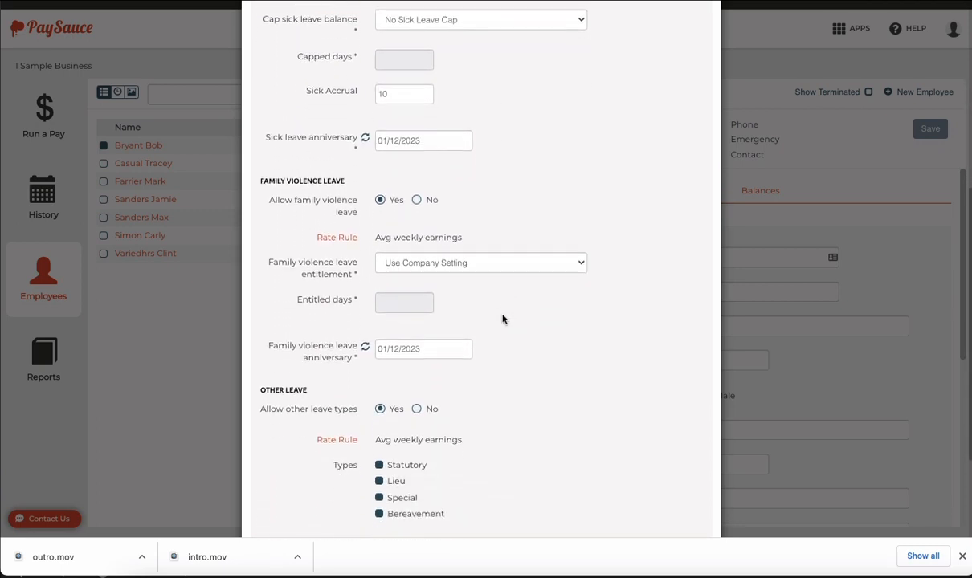
{"action": "scroll", "scroll_direction": "down", "scroll_amount": 3}
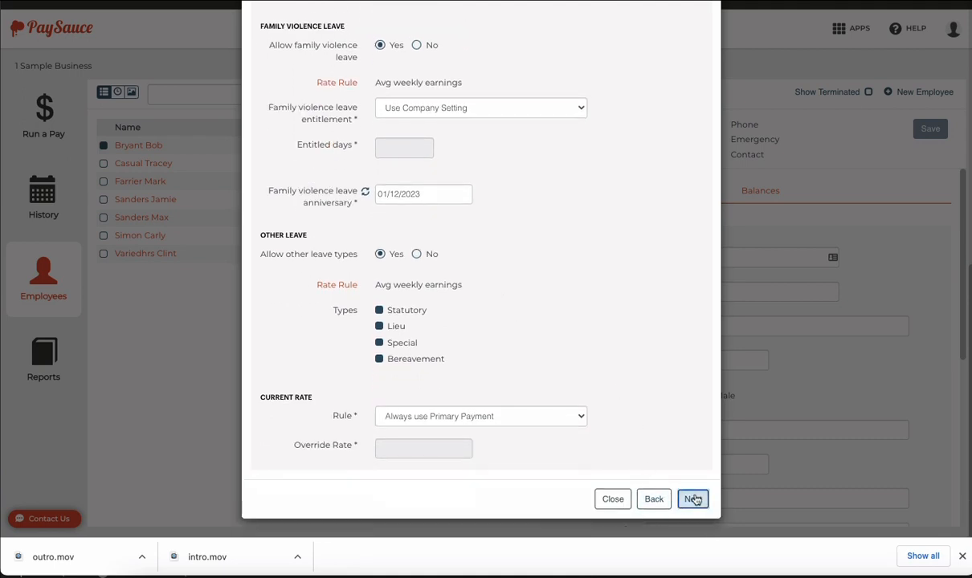
Tag the employee with the Wellington NZ holidays tagset and continue to payments.
{"action": "left_click", "coordinate": [694, 498]}
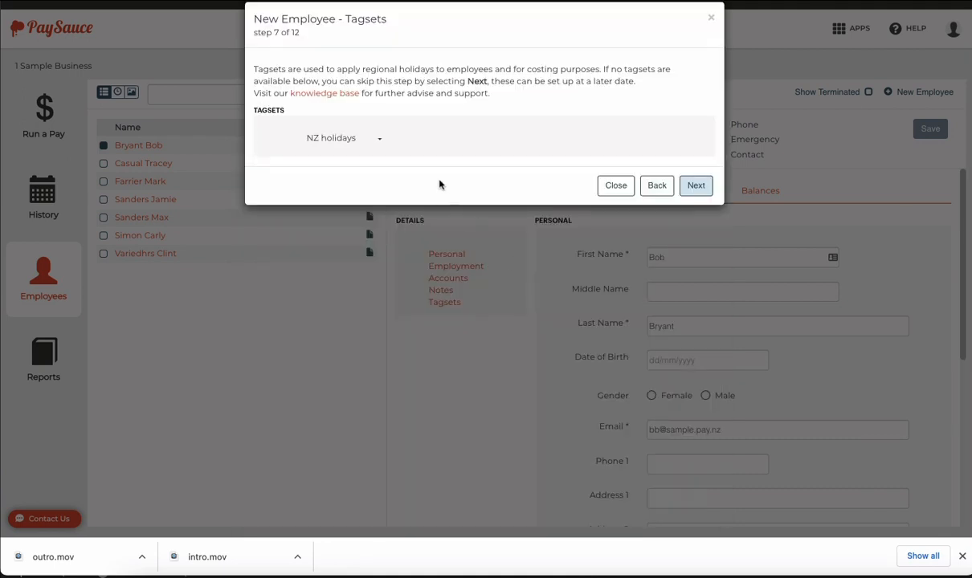
{"action": "mouse_move", "coordinate": [432, 177]}
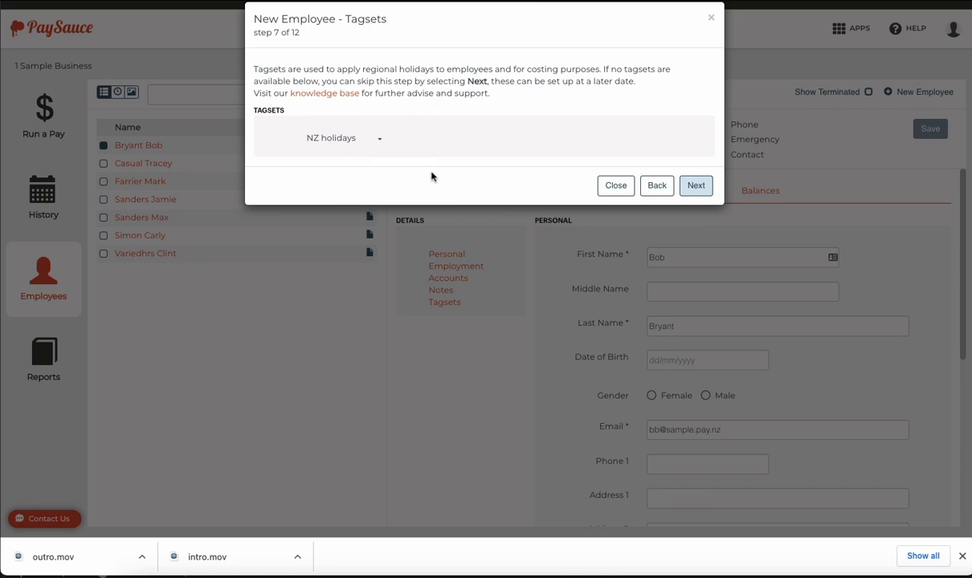
{"action": "mouse_move", "coordinate": [392, 146]}
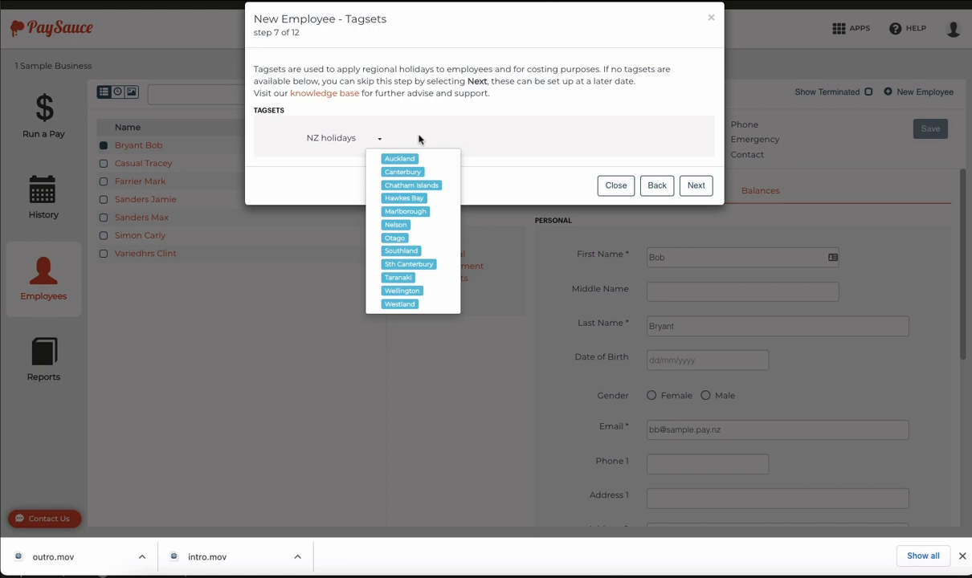
{"action": "left_click", "coordinate": [401, 291]}
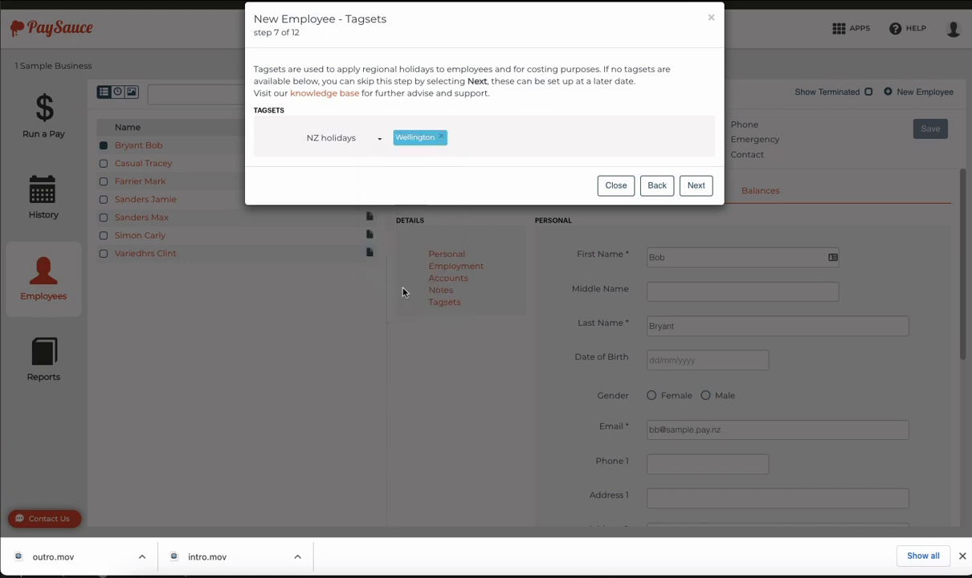
{"action": "mouse_move", "coordinate": [504, 164]}
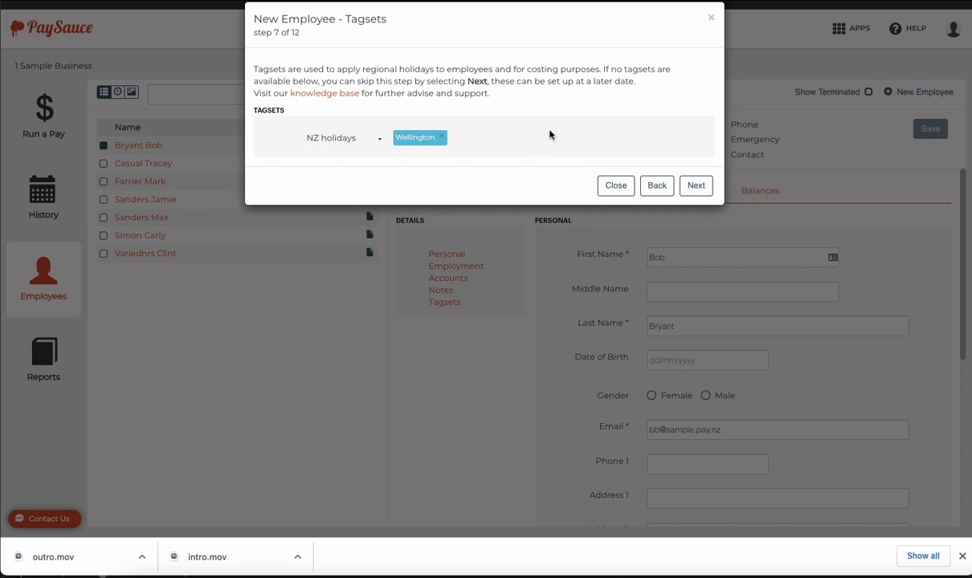
{"action": "mouse_move", "coordinate": [522, 159]}
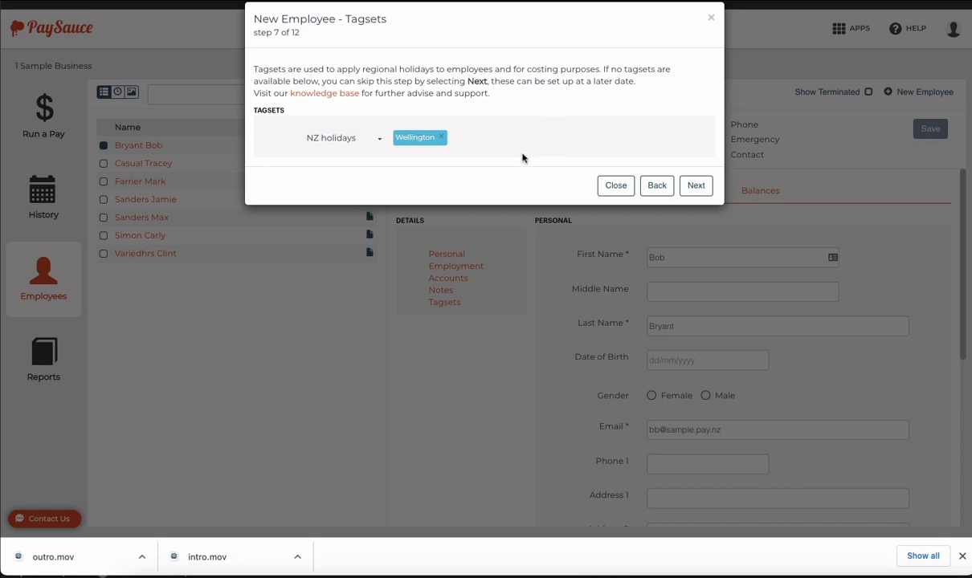
{"action": "left_click", "coordinate": [694, 187]}
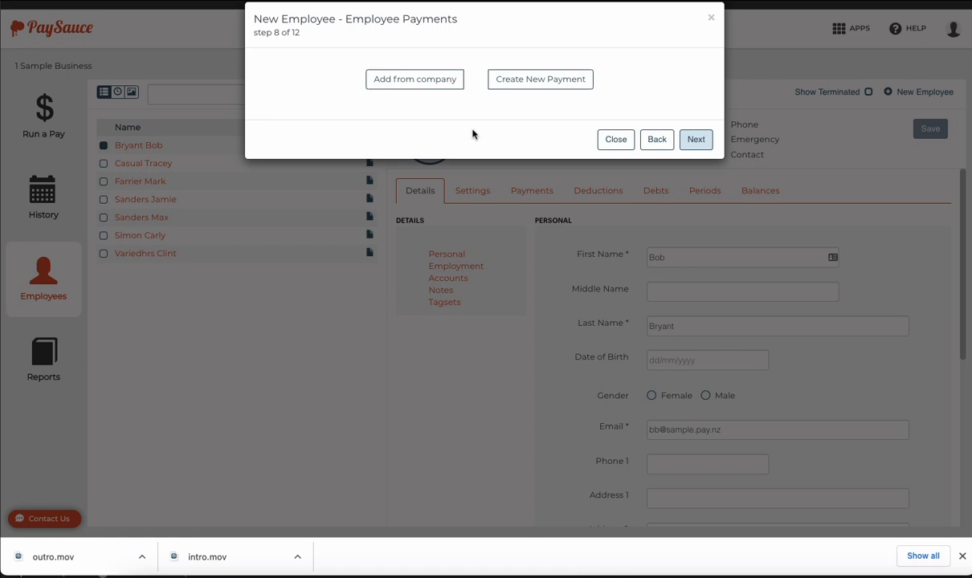
{"action": "mouse_move", "coordinate": [427, 119]}
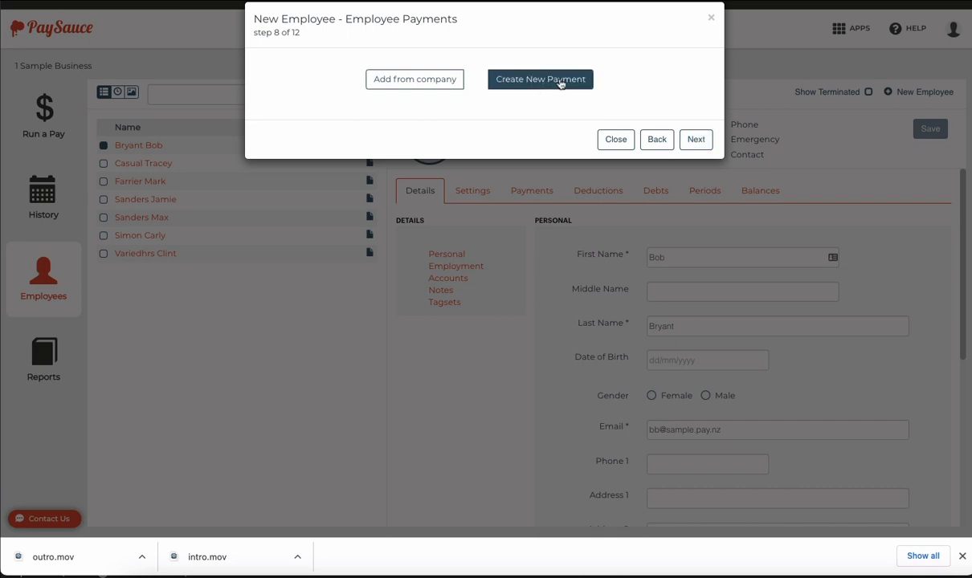
Create a new payment, opening the allowance form with rule Salary.
{"action": "left_click", "coordinate": [540, 79]}
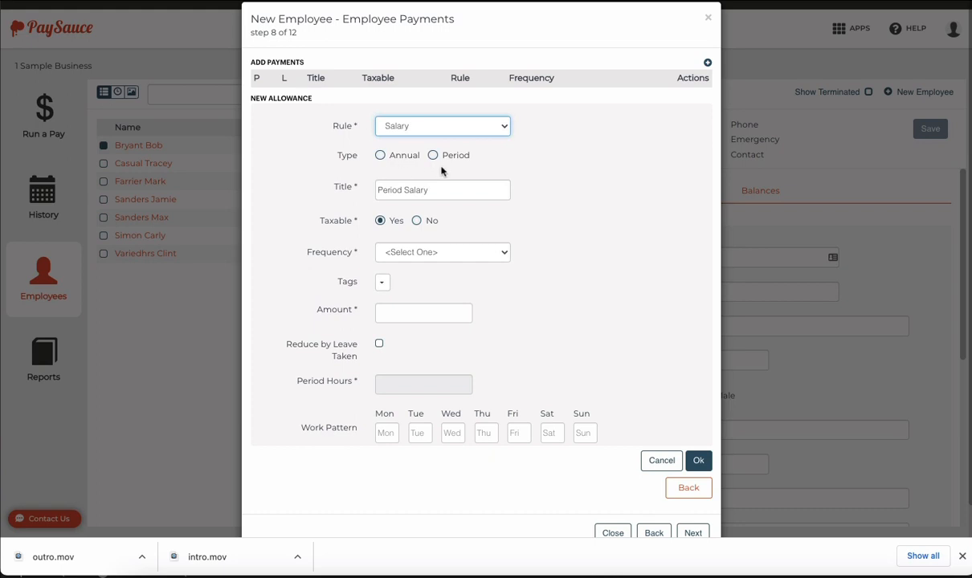
{"action": "mouse_move", "coordinate": [398, 166]}
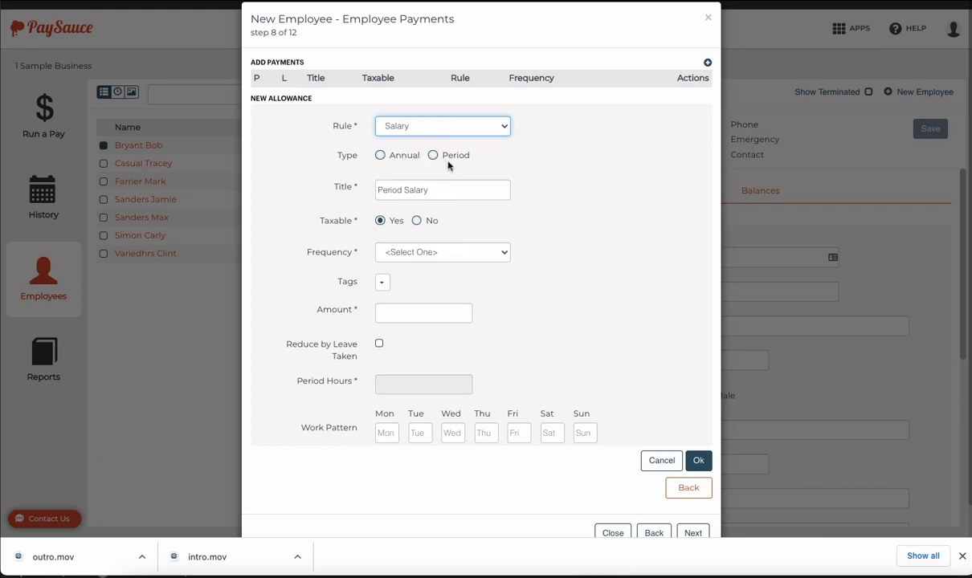
Make the salary an annual $80000 amount, paid regularly and reduced by leave taken.
{"action": "left_click", "coordinate": [379, 155]}
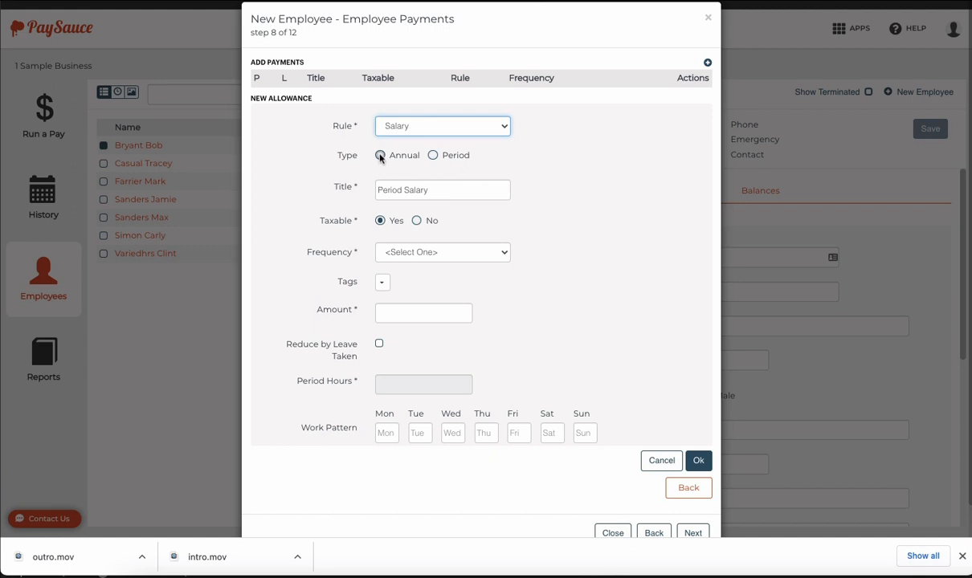
{"action": "left_click", "coordinate": [380, 154]}
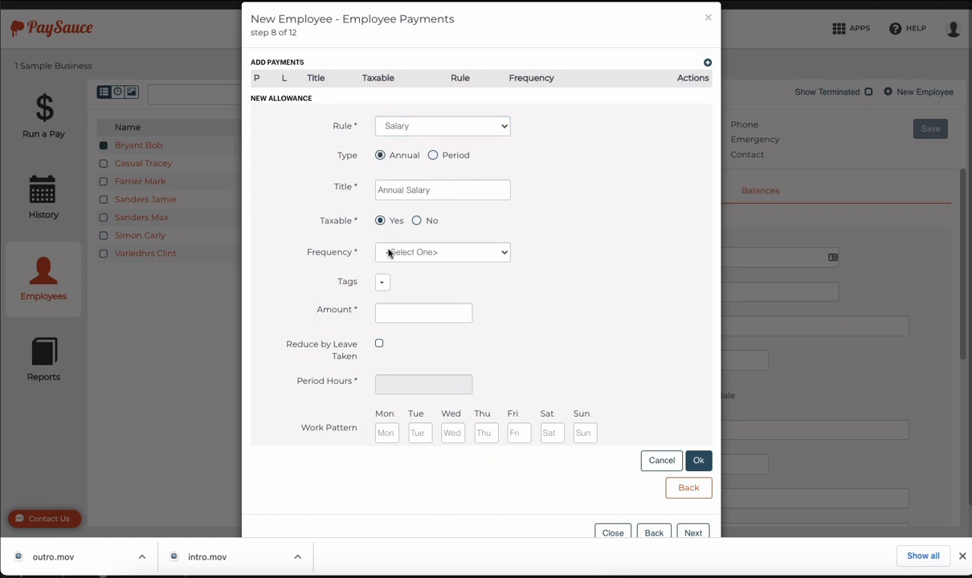
{"action": "left_click", "coordinate": [442, 253]}
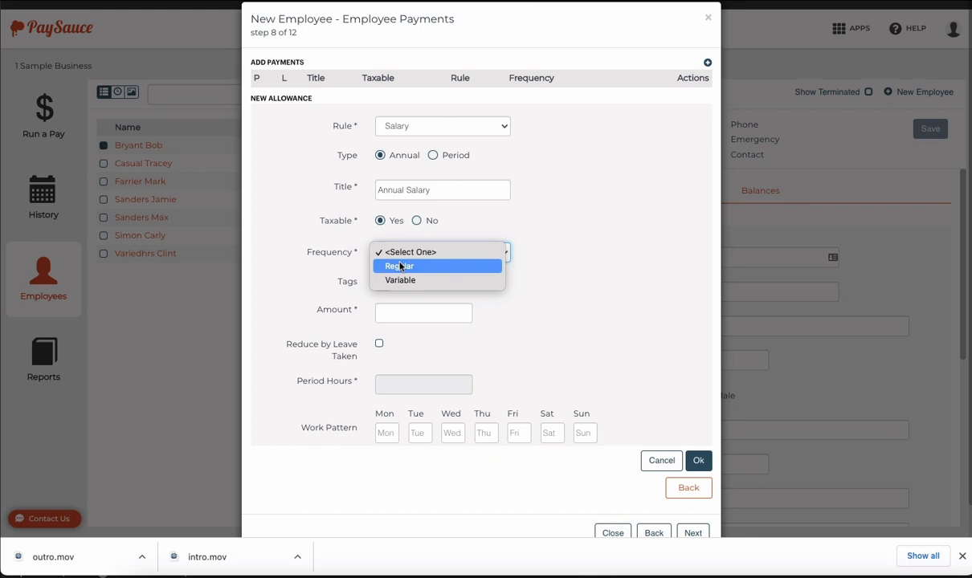
{"action": "left_click", "coordinate": [398, 267]}
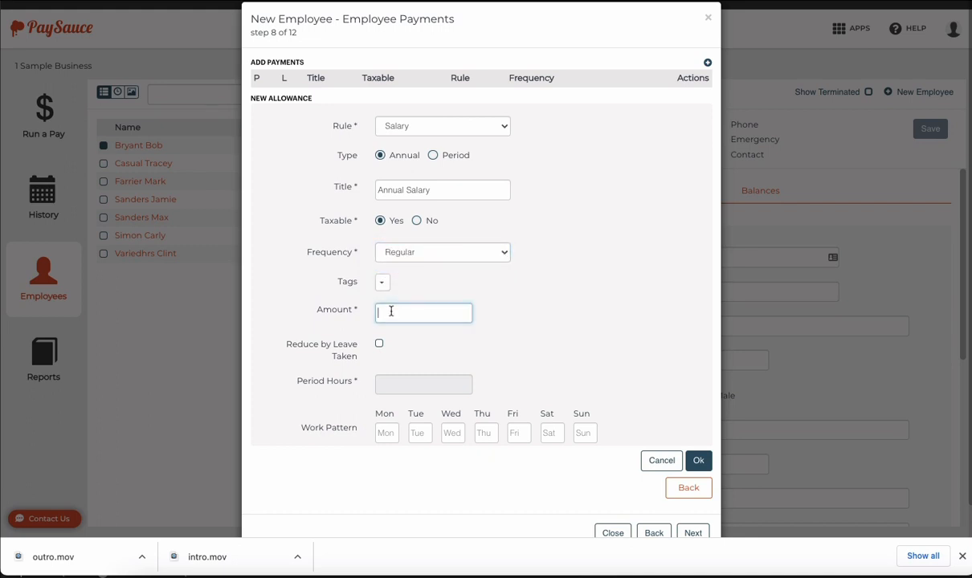
{"action": "type", "text": "80000"}
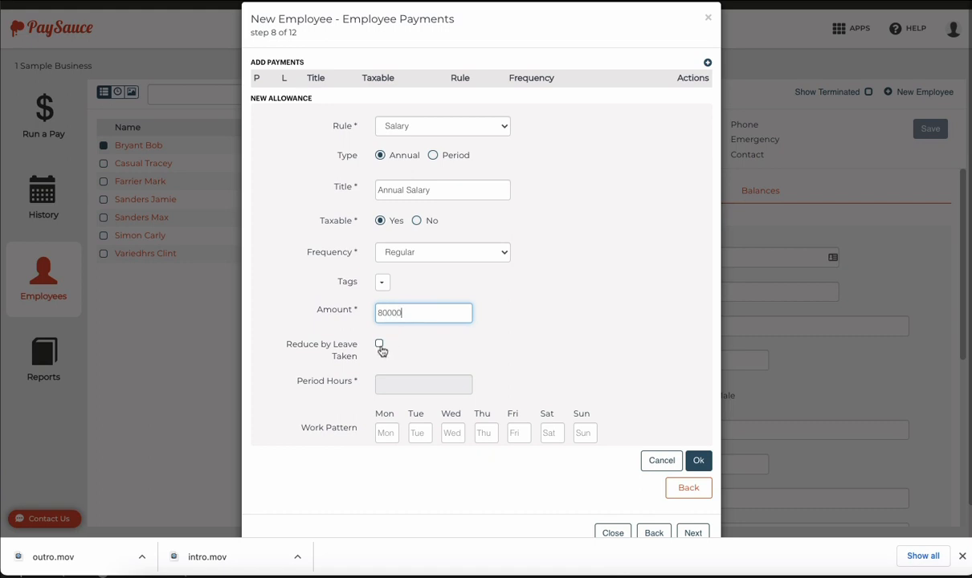
{"action": "left_click", "coordinate": [379, 344]}
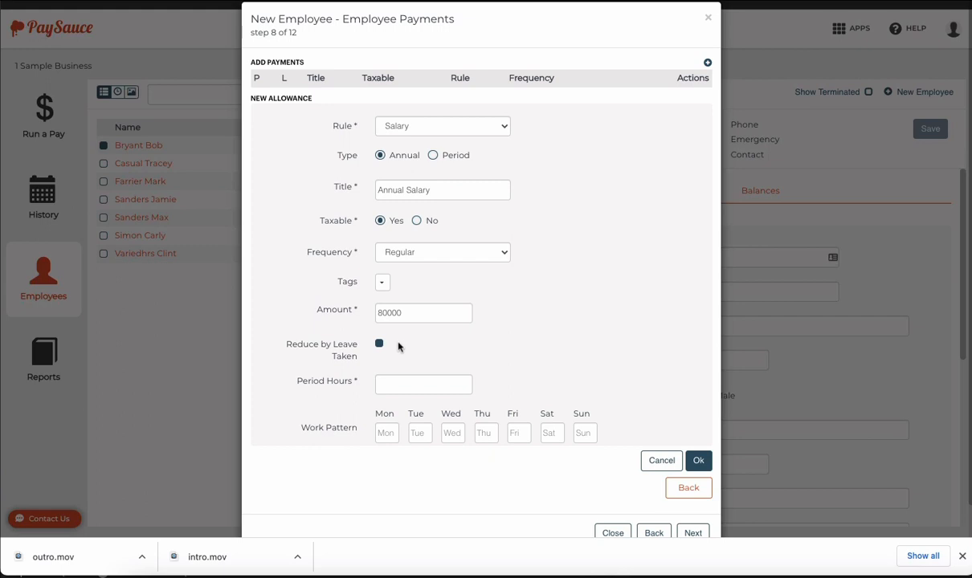
Set 100 period hours and a 10-hour daily work pattern, then save the Annual Salary payment.
{"action": "left_click", "coordinate": [424, 384]}
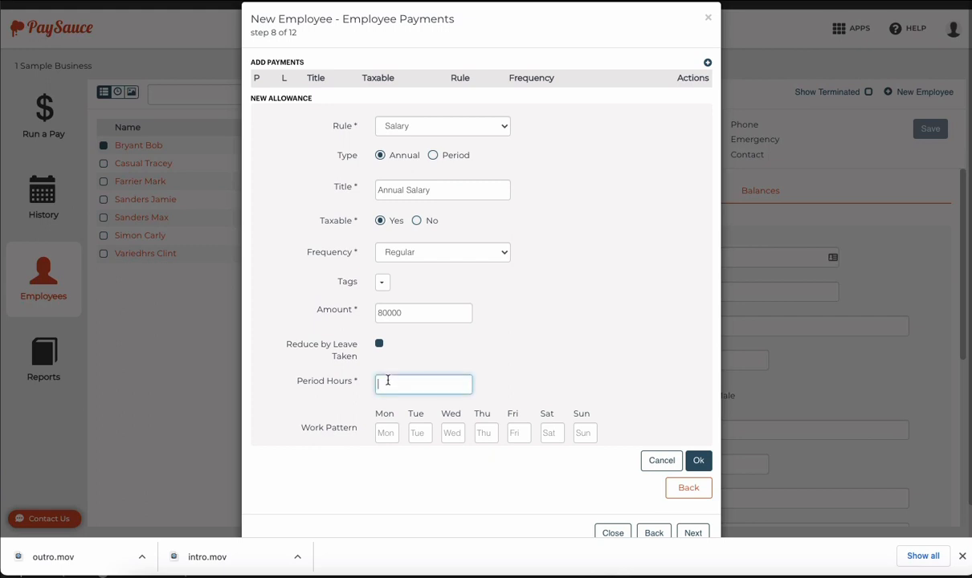
{"action": "type", "text": "100"}
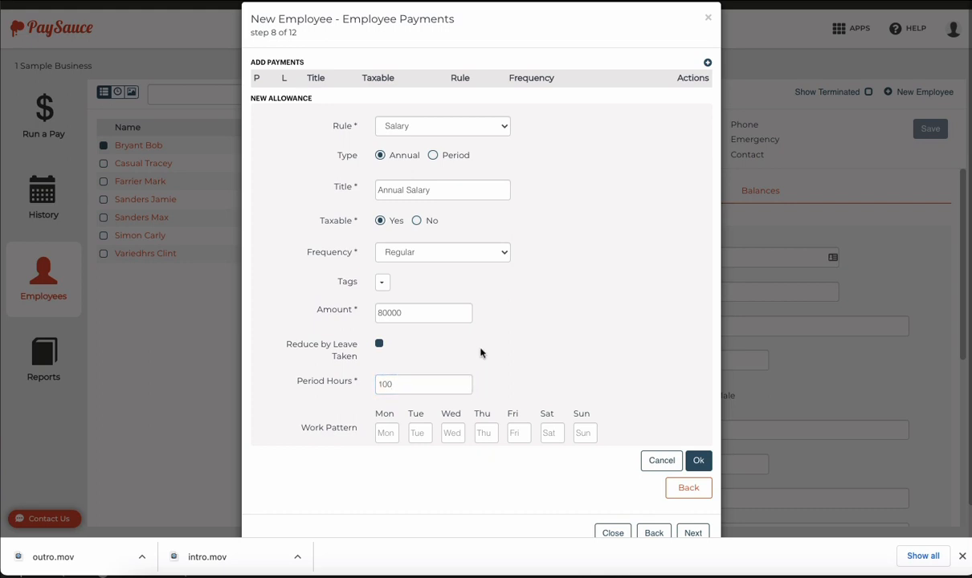
{"action": "left_click", "coordinate": [386, 433]}
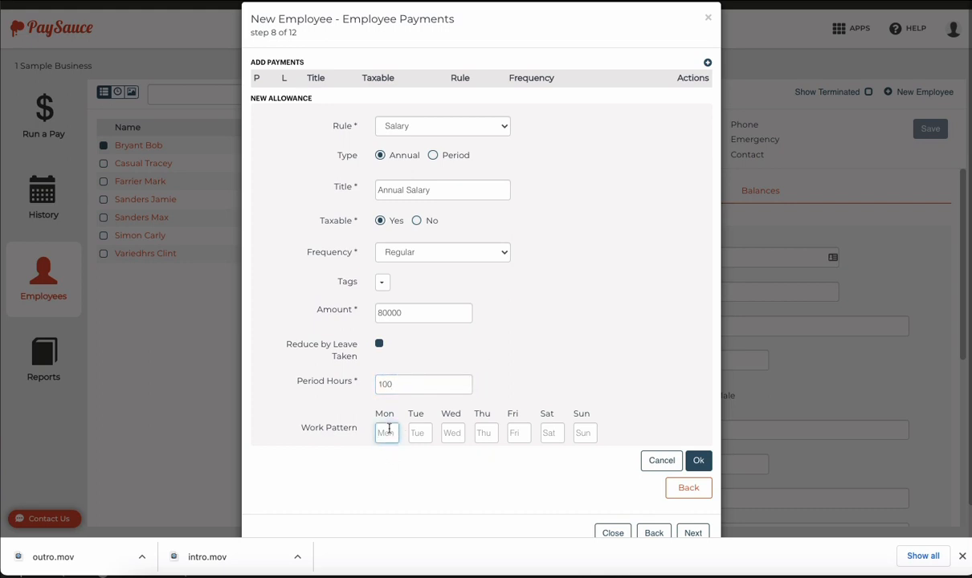
{"action": "type", "text": "10"}
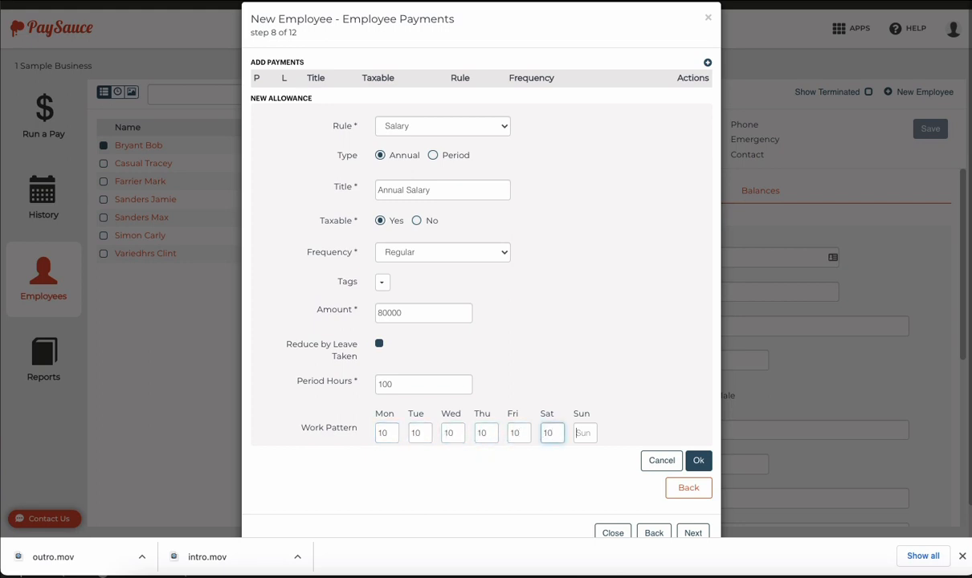
{"action": "type", "text": "10"}
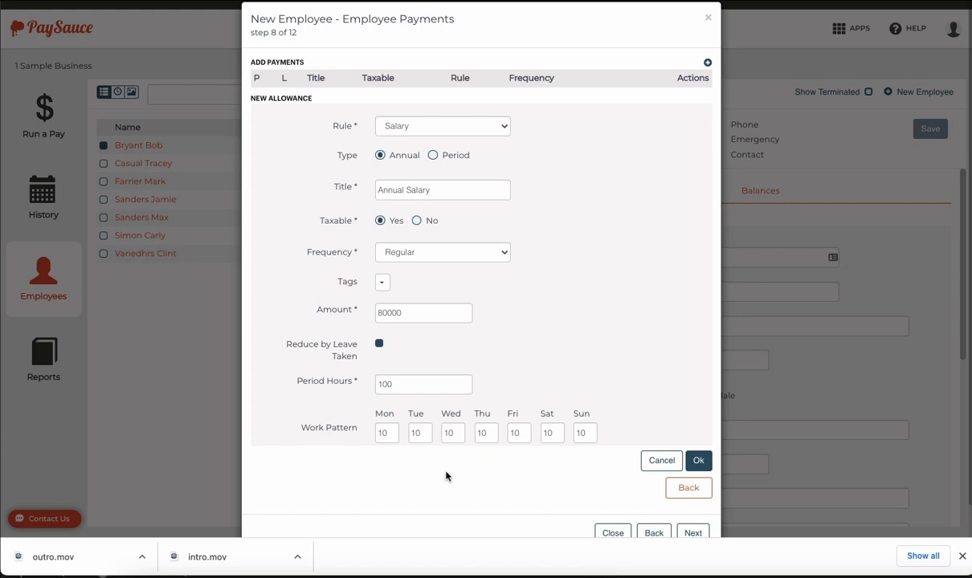
{"action": "mouse_move", "coordinate": [408, 464]}
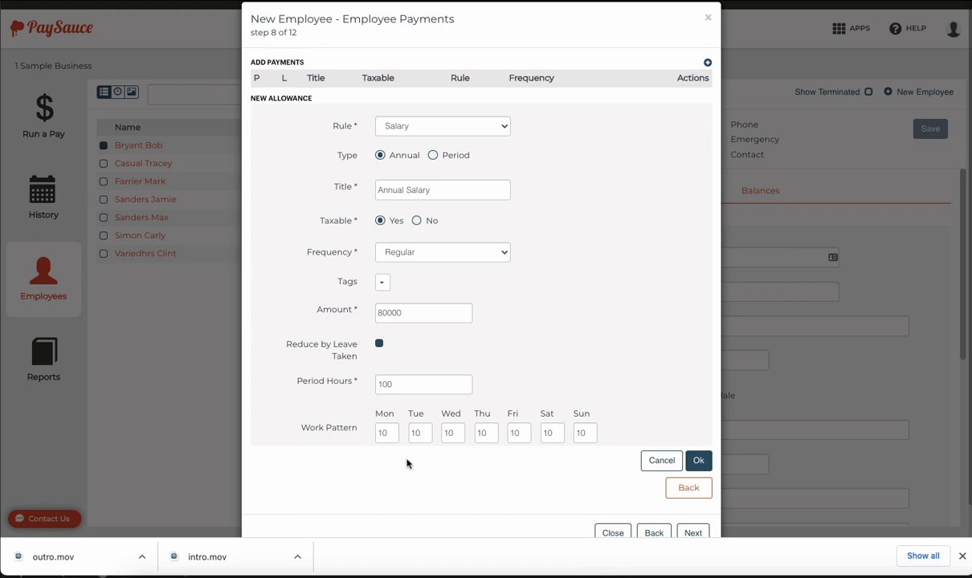
{"action": "mouse_move", "coordinate": [472, 485]}
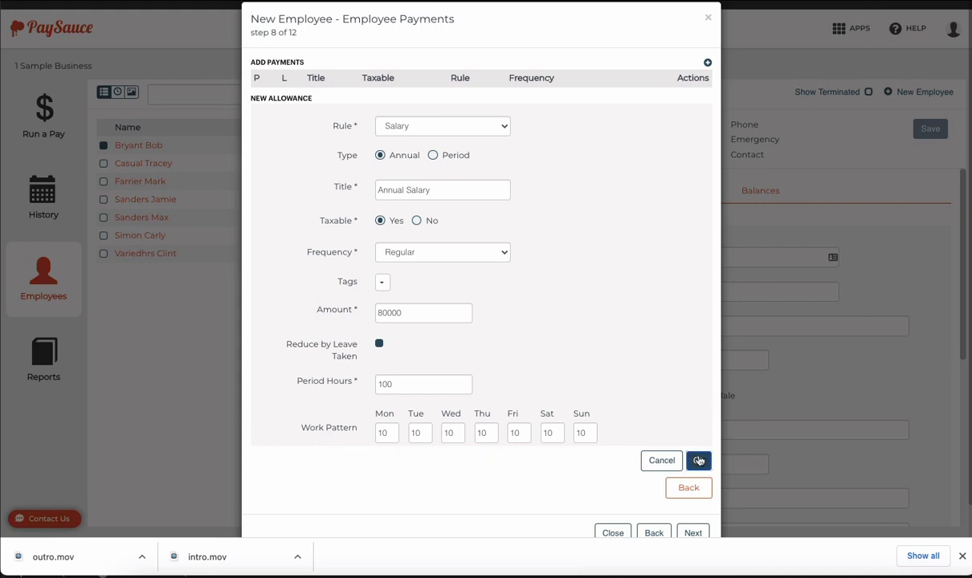
{"action": "left_click", "coordinate": [697, 460]}
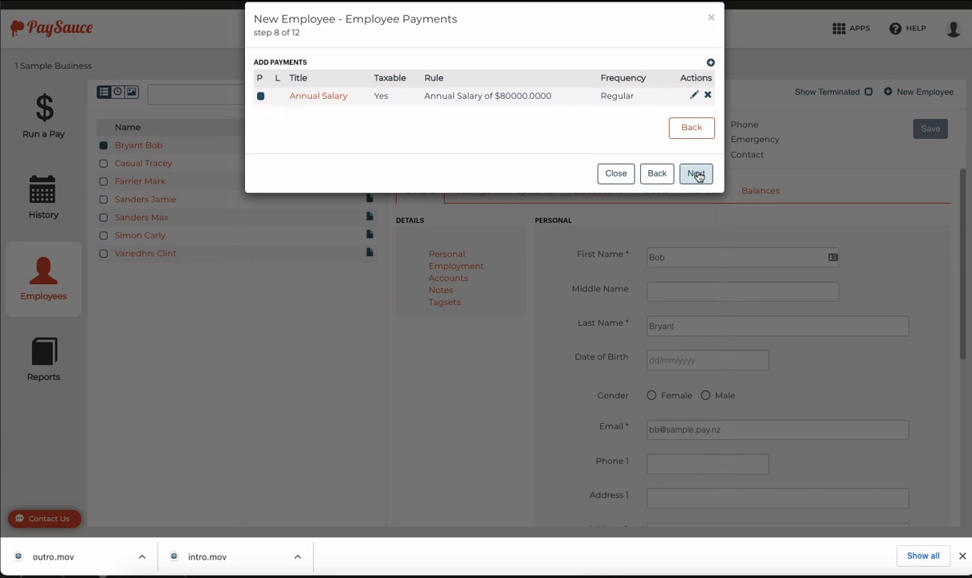
Choose Yes for sending payslips to the employee and continue to child support.
{"action": "left_click", "coordinate": [695, 174]}
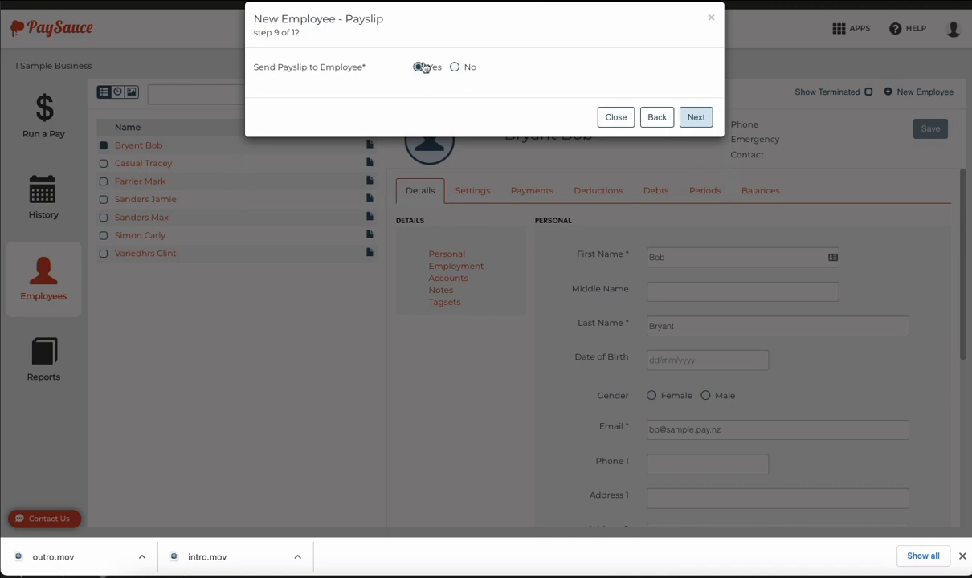
{"action": "left_click", "coordinate": [418, 67]}
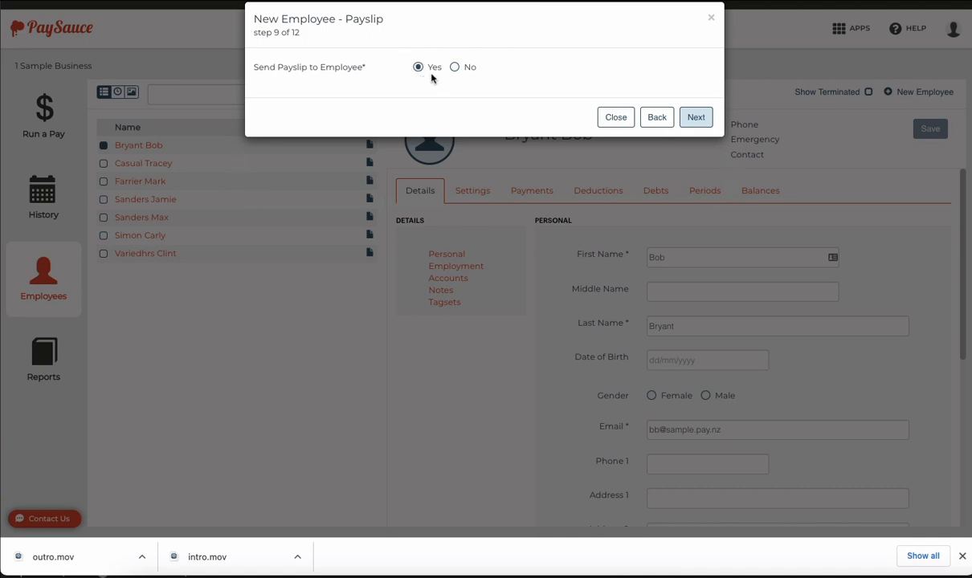
{"action": "left_click", "coordinate": [696, 115]}
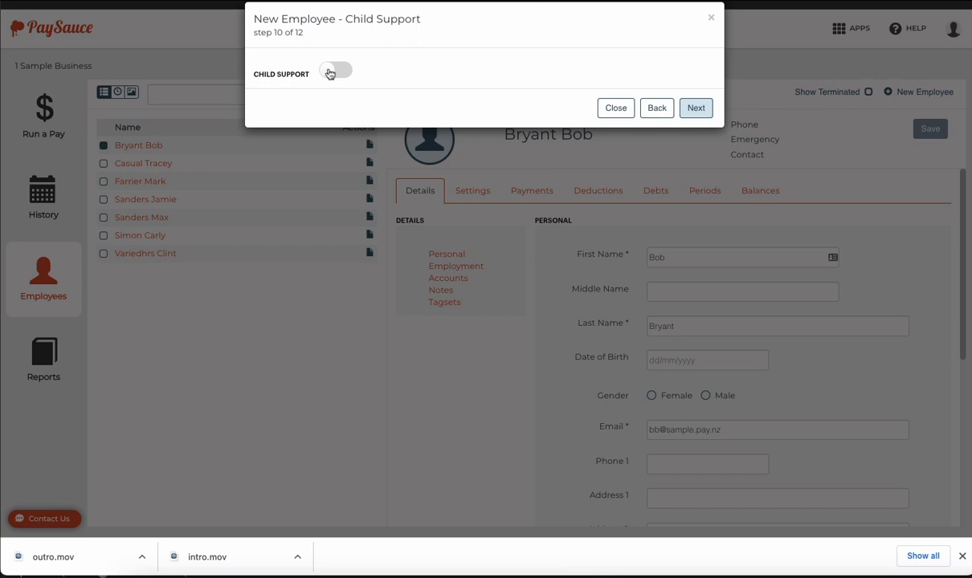
{"action": "mouse_move", "coordinate": [341, 74]}
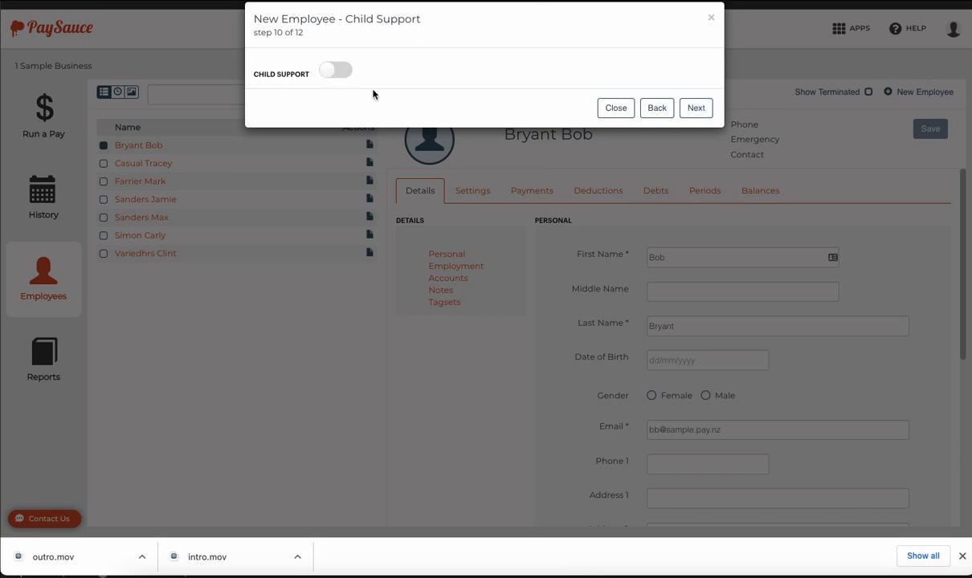
Leave Child Support switched off and continue to the Employee Deductions step.
{"action": "left_click", "coordinate": [695, 107]}
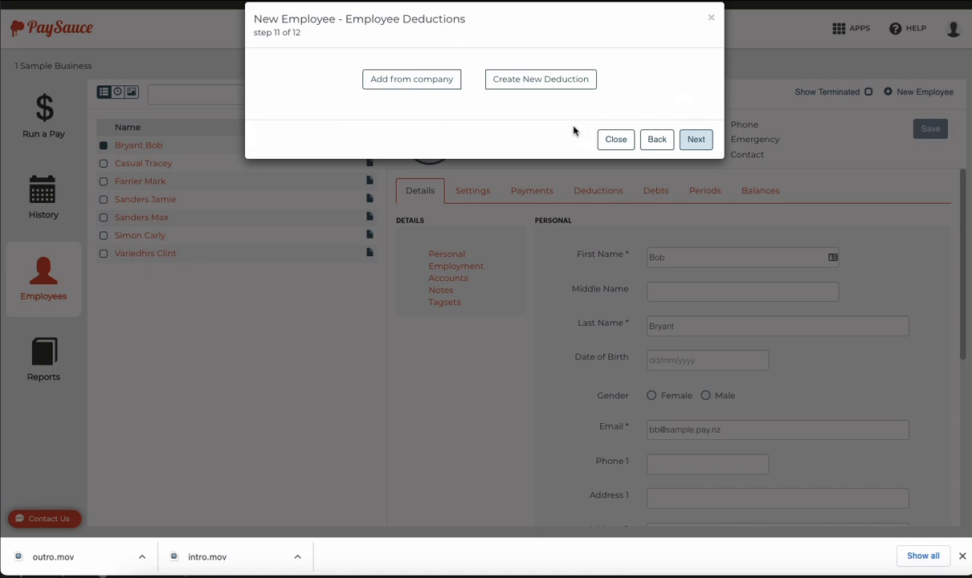
{"action": "mouse_move", "coordinate": [523, 119]}
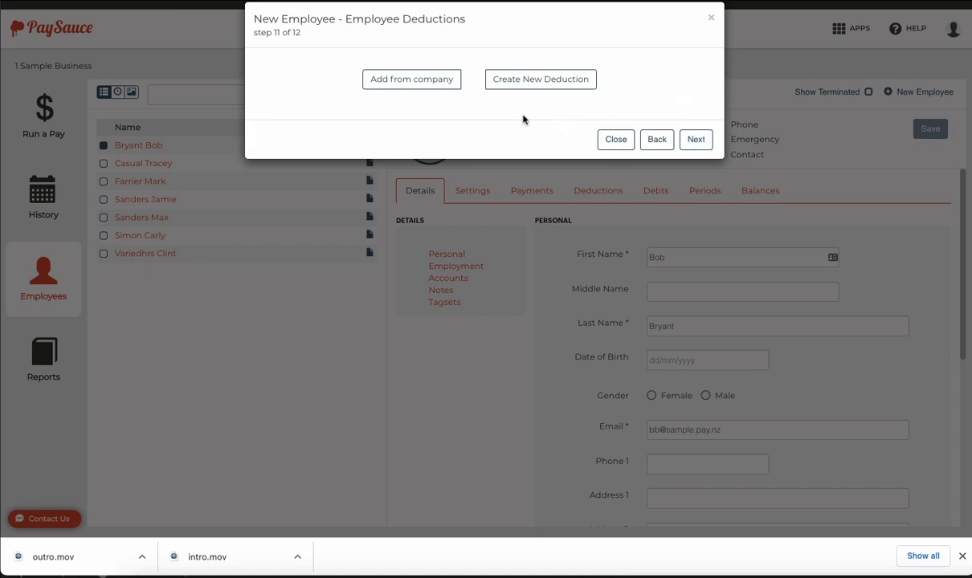
{"action": "mouse_move", "coordinate": [424, 115]}
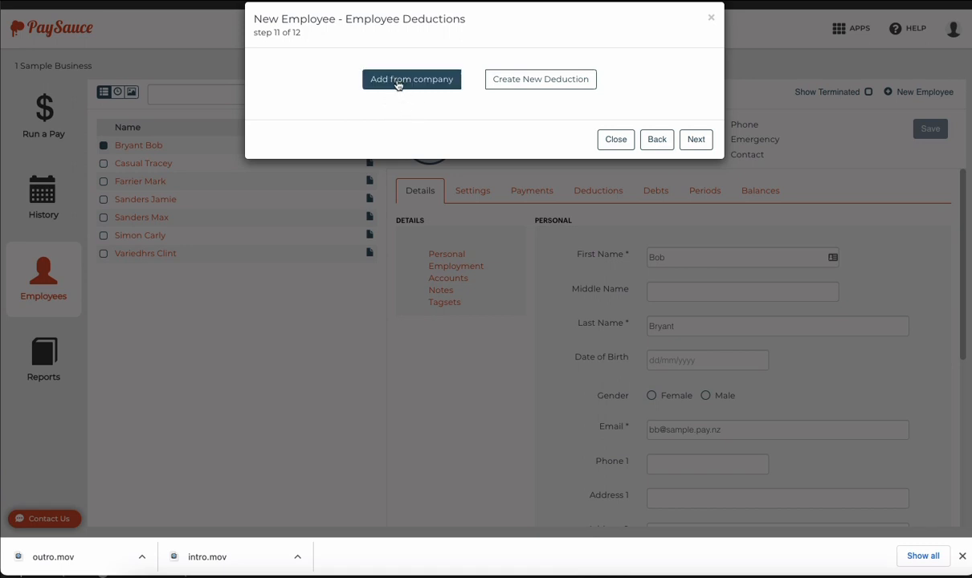
Start a new Fixed Amount deduction titled Accommodation, set to Until Further Notice.
{"action": "left_click", "coordinate": [411, 79]}
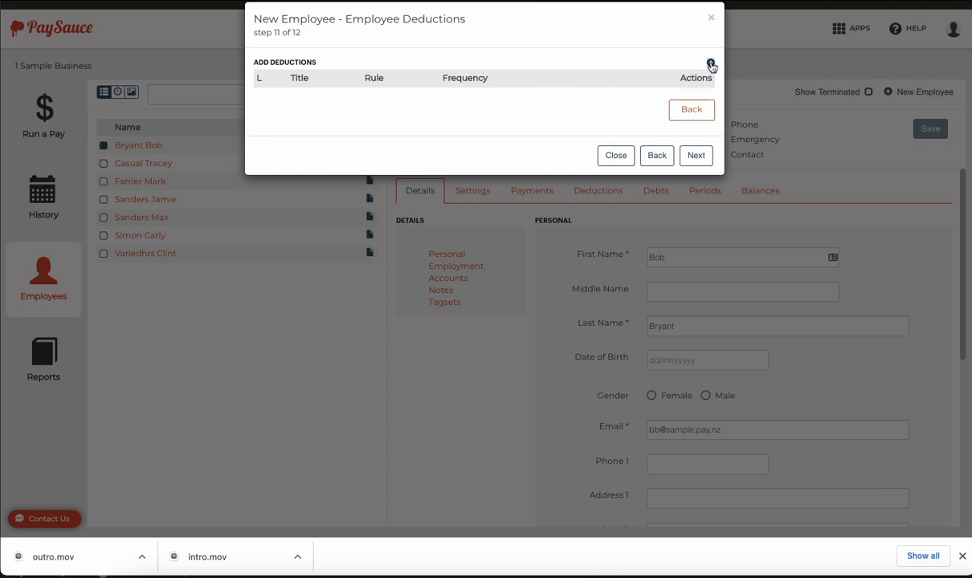
{"action": "left_click", "coordinate": [710, 62]}
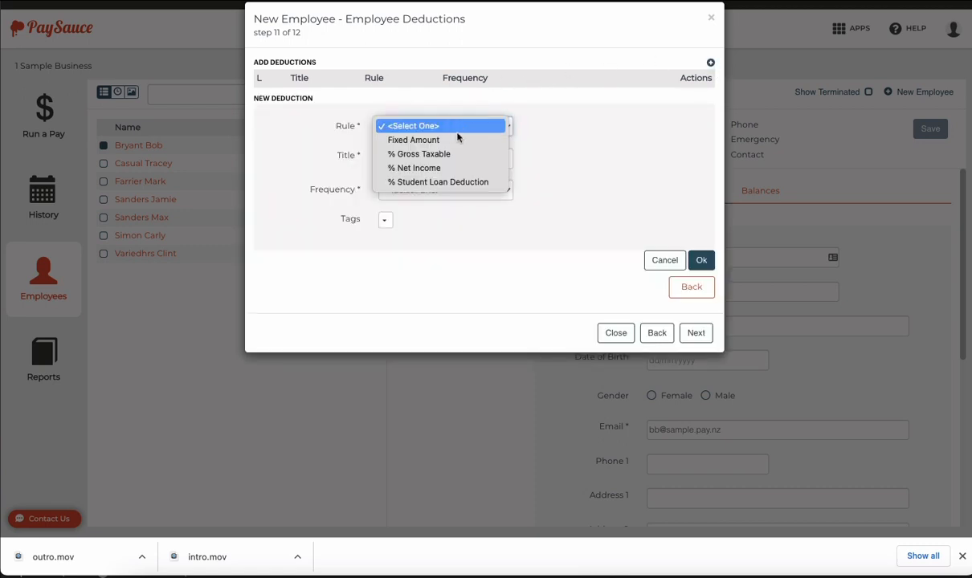
{"action": "left_click", "coordinate": [414, 140]}
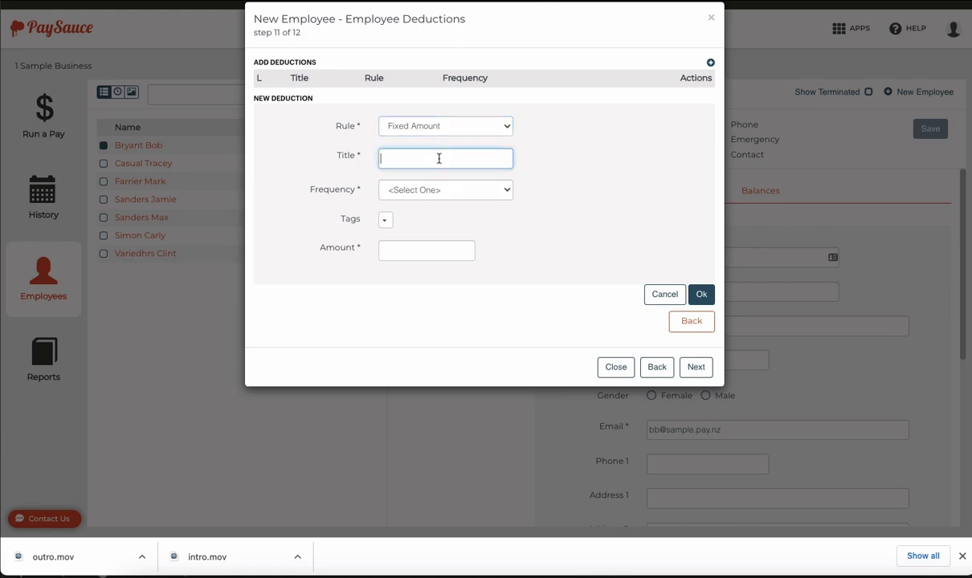
{"action": "type", "text": "Accommod"}
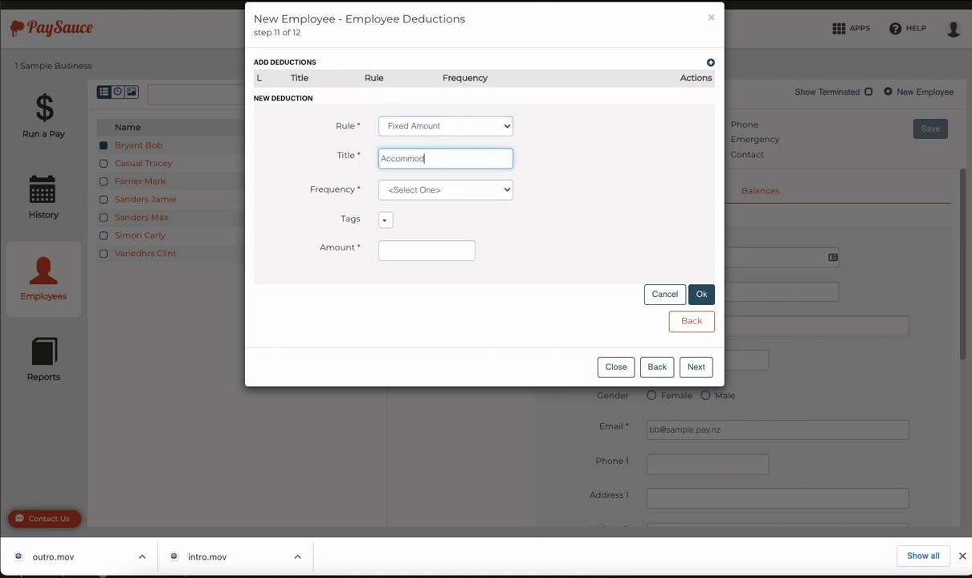
{"action": "left_click", "coordinate": [445, 189]}
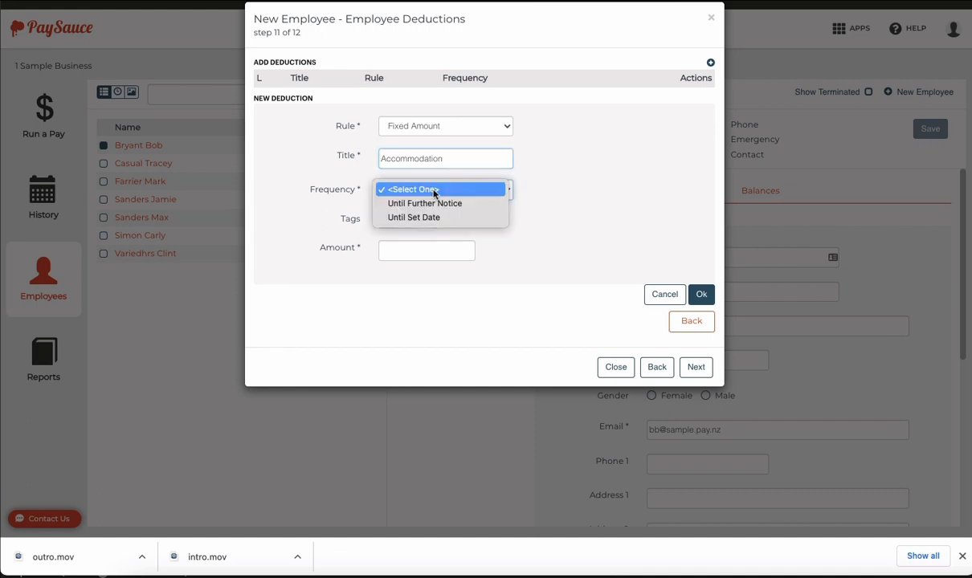
Set the deduction amount to 500 with no account chosen and save it.
{"action": "left_click", "coordinate": [424, 203]}
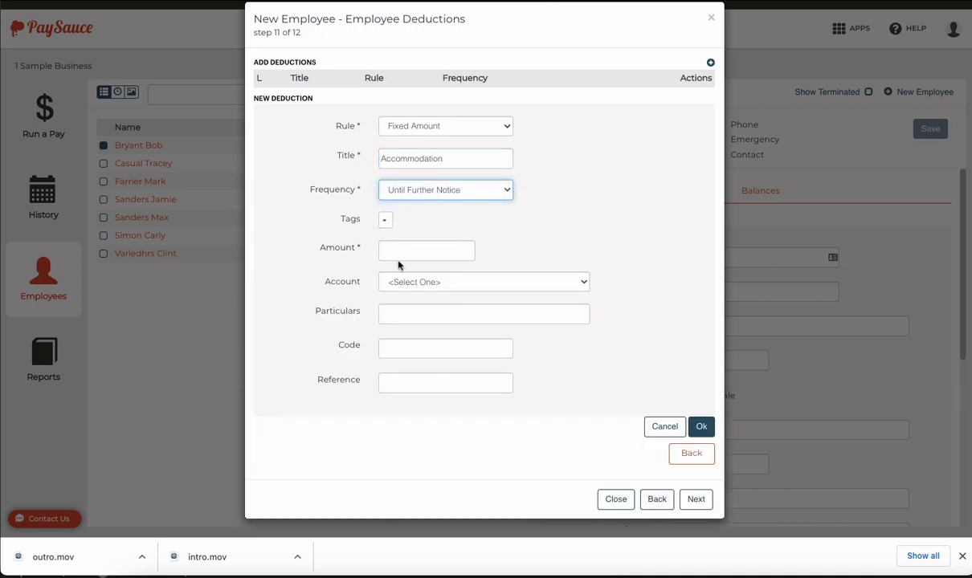
{"action": "type", "text": "500"}
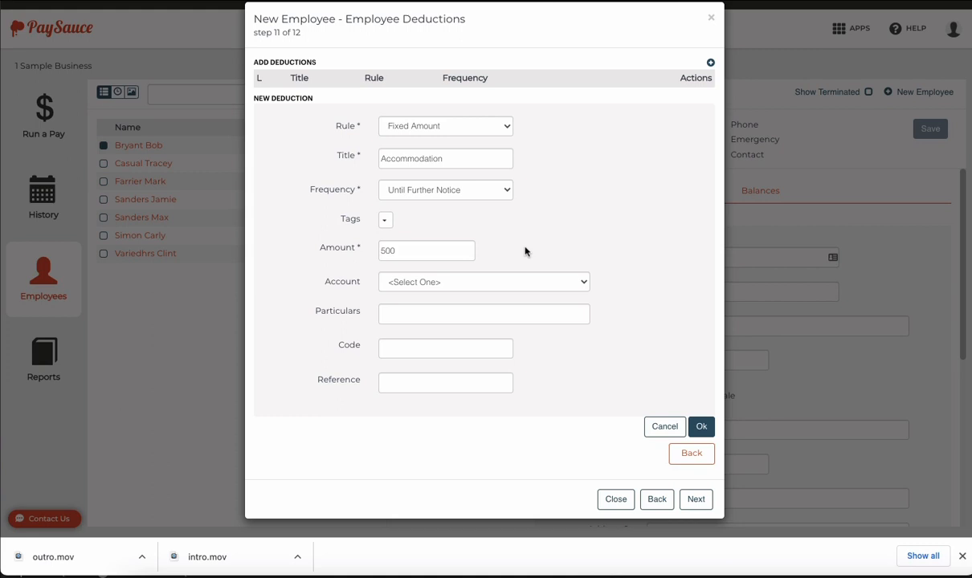
{"action": "left_click", "coordinate": [482, 282]}
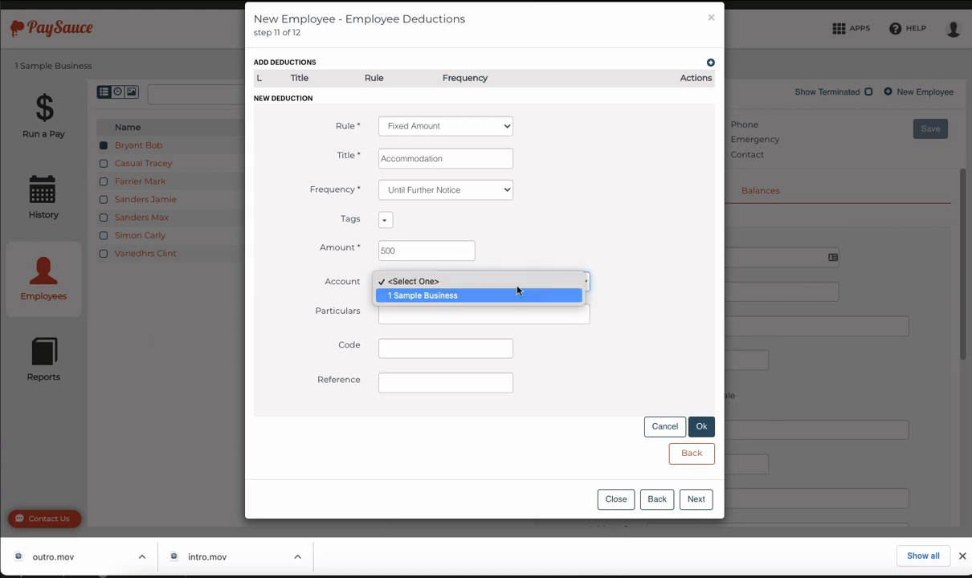
{"action": "left_click", "coordinate": [483, 281]}
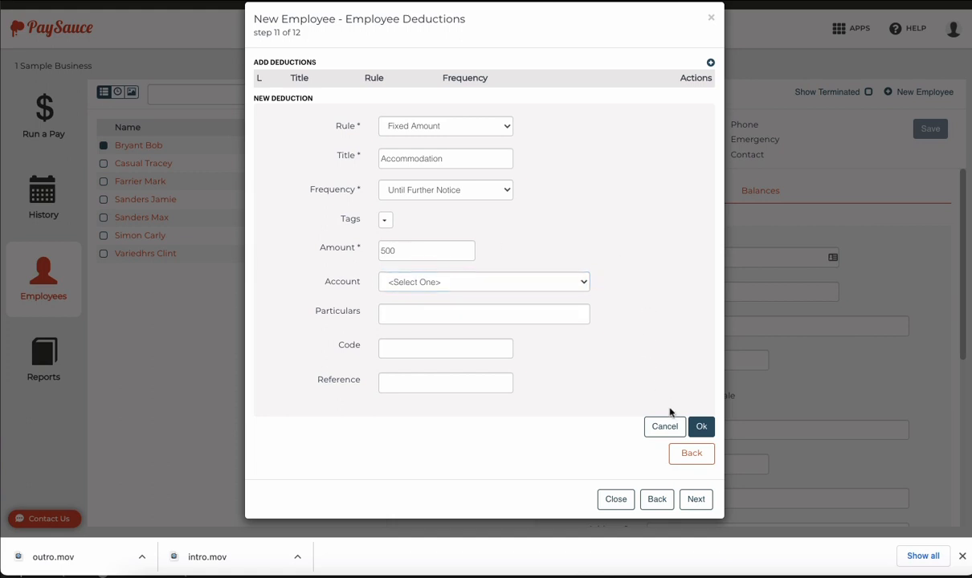
{"action": "left_click", "coordinate": [700, 427]}
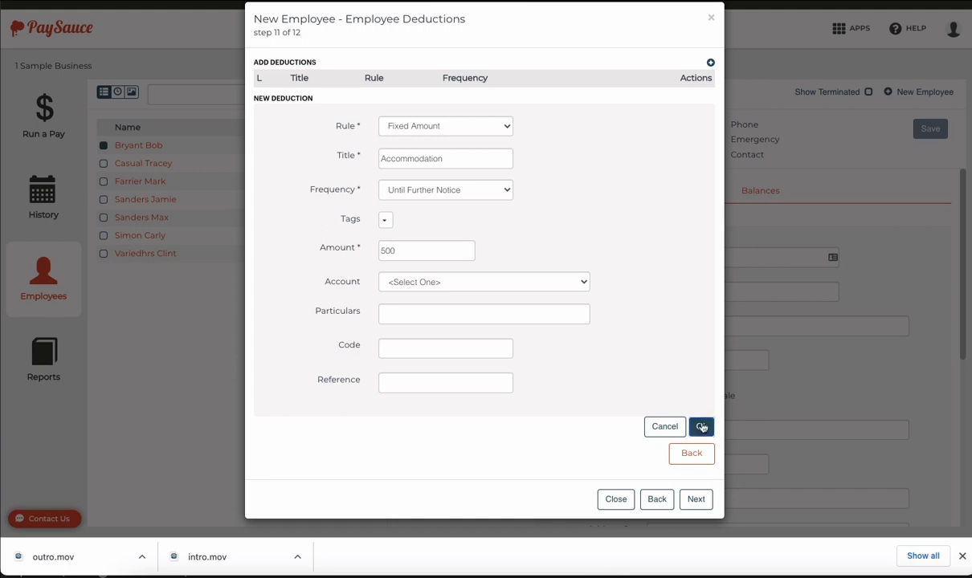
{"action": "left_click", "coordinate": [700, 428]}
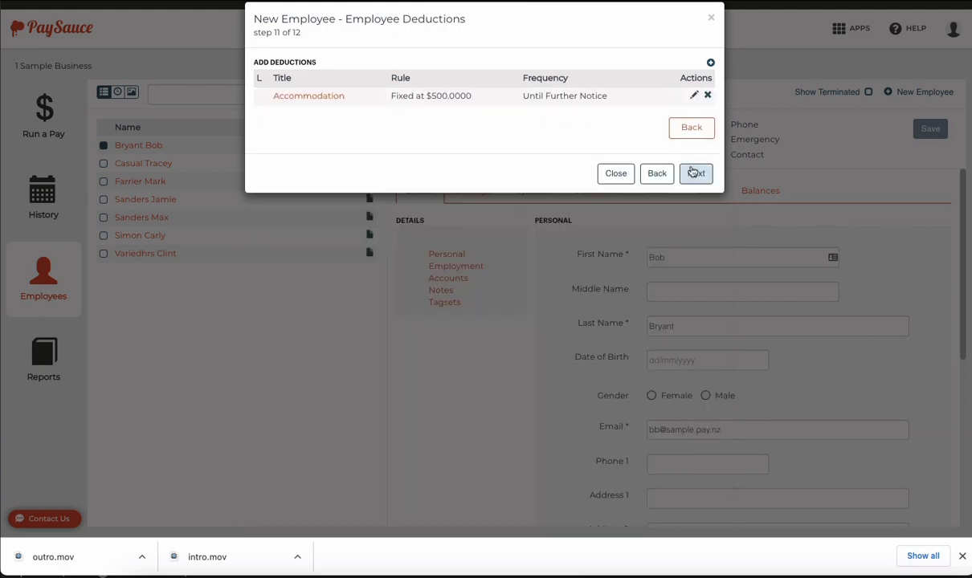
{"action": "left_click", "coordinate": [695, 174]}
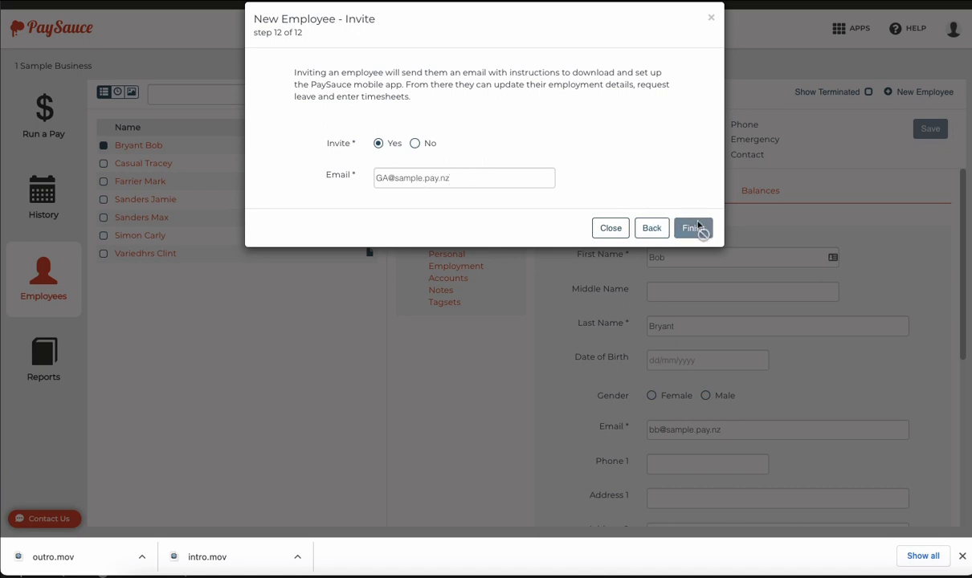
{"action": "left_click", "coordinate": [693, 228]}
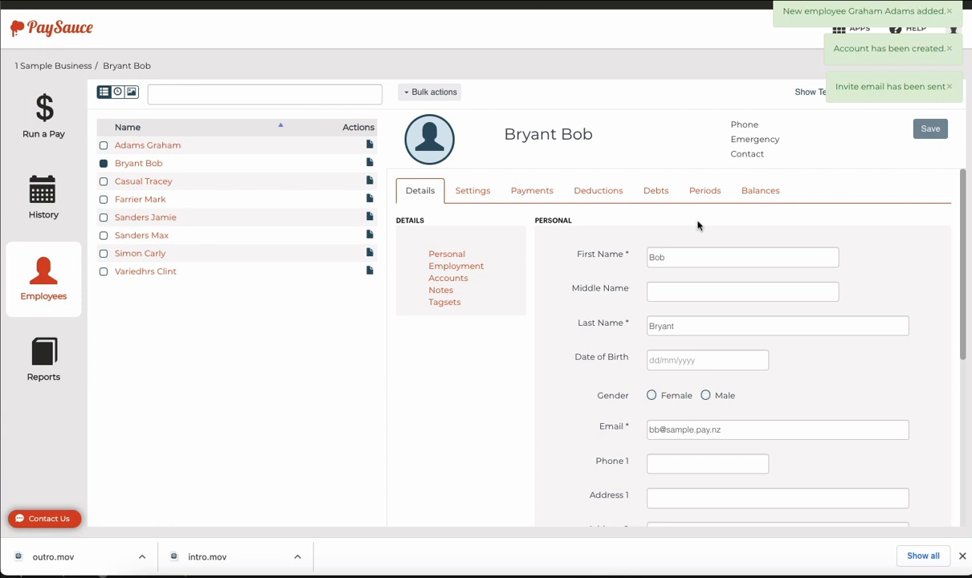
{"action": "mouse_move", "coordinate": [177, 163]}
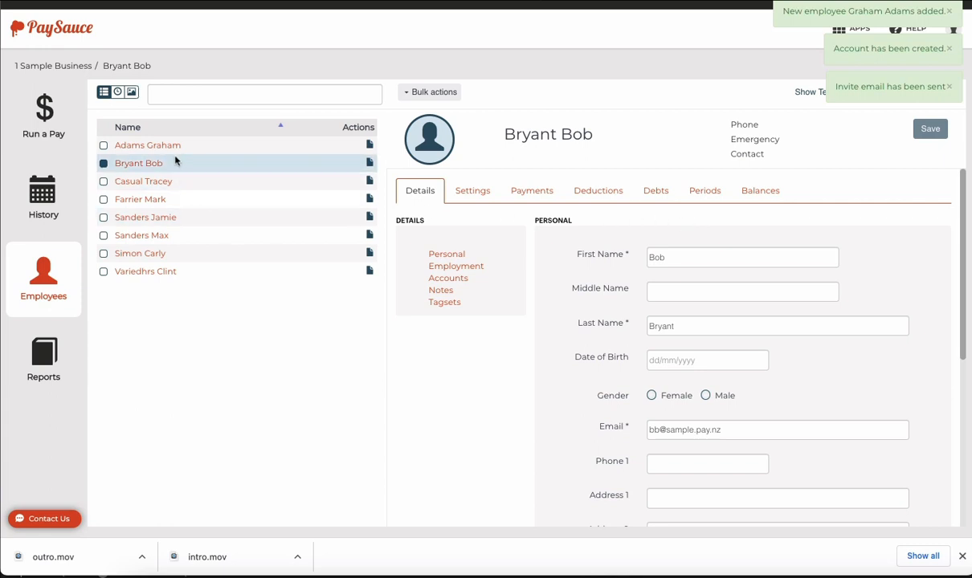
{"action": "left_click", "coordinate": [148, 144]}
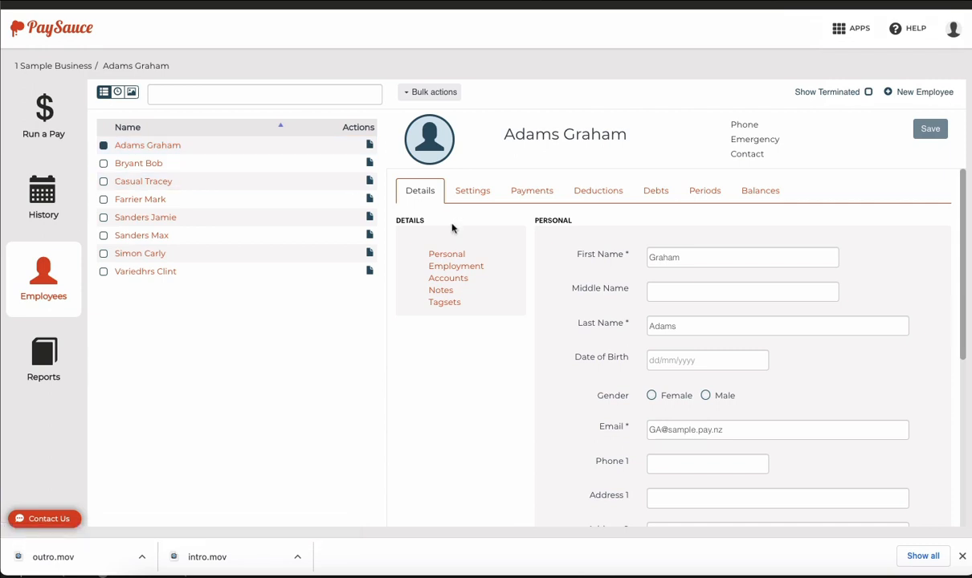
{"action": "mouse_move", "coordinate": [532, 190]}
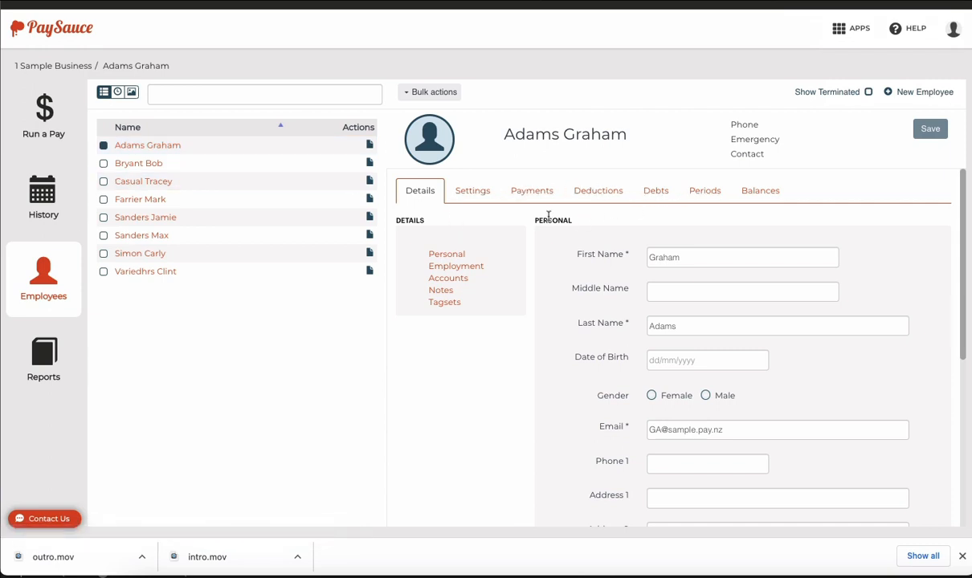
{"action": "mouse_move", "coordinate": [498, 371]}
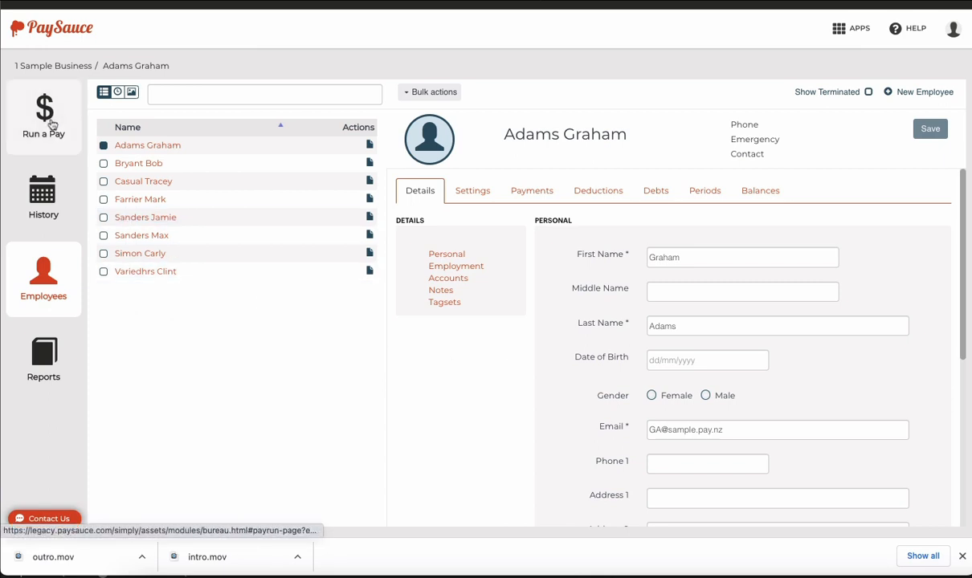
{"action": "left_click", "coordinate": [44, 116]}
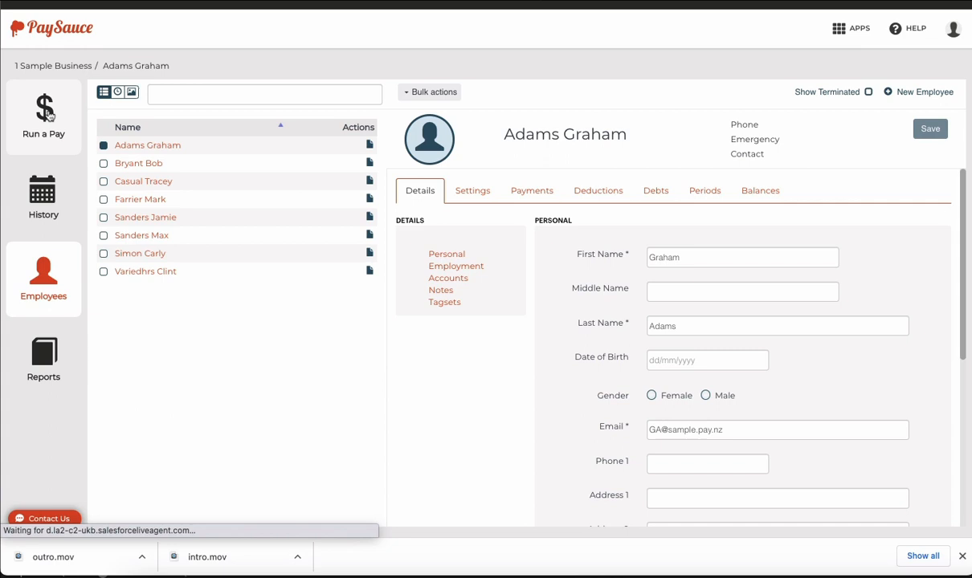
Open the Edit Period dialog for the 01/05–14/05/23 pay run.
{"action": "left_click", "coordinate": [43, 112]}
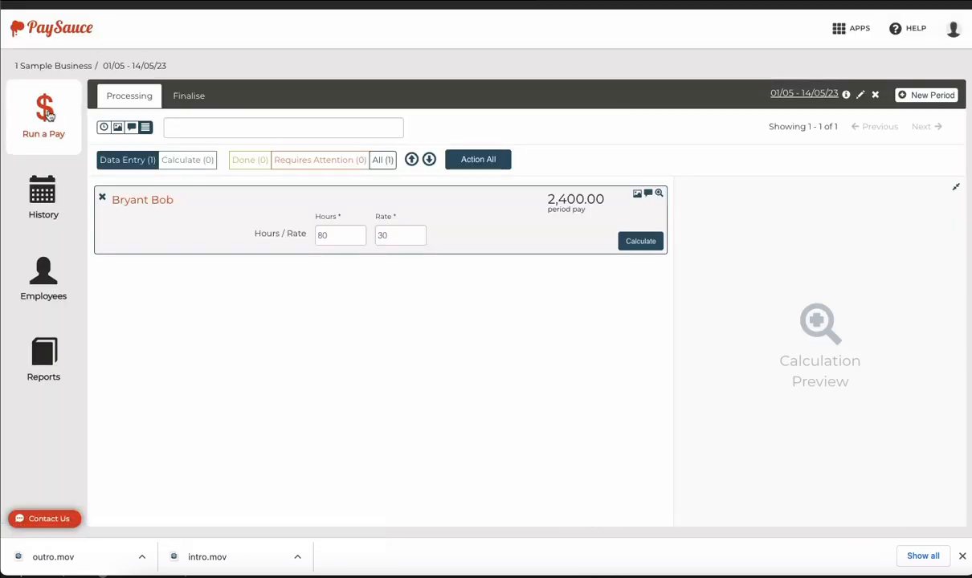
{"action": "mouse_move", "coordinate": [426, 309]}
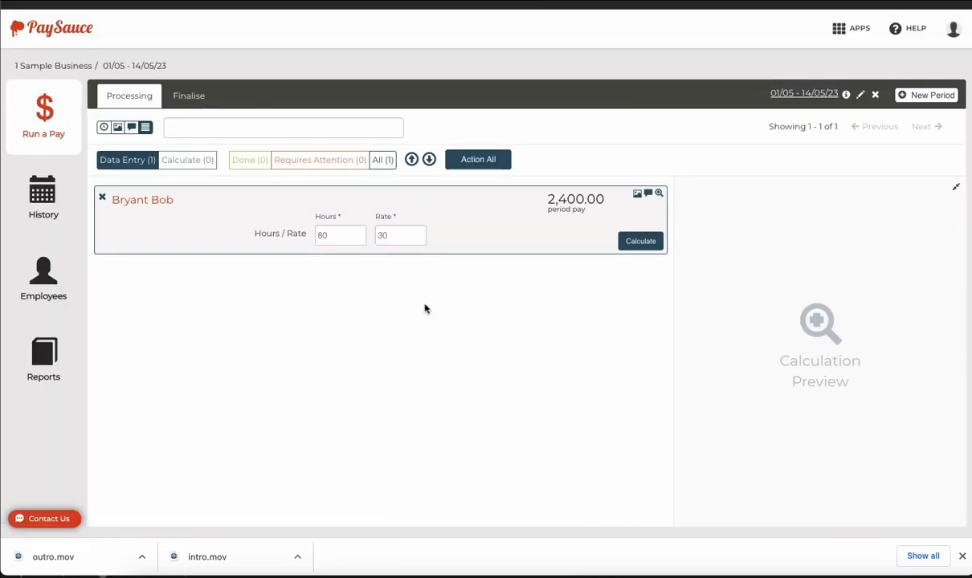
{"action": "mouse_move", "coordinate": [490, 277]}
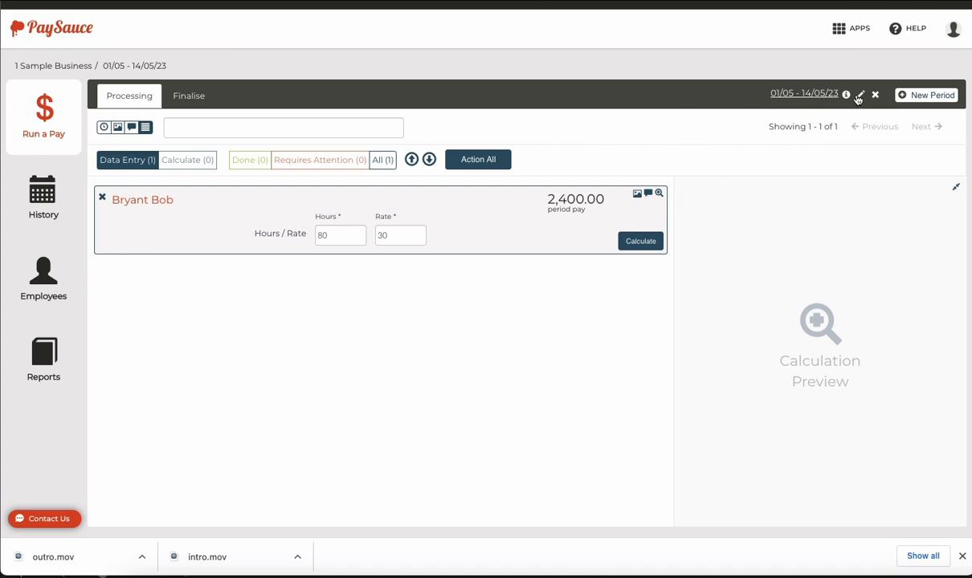
{"action": "left_click", "coordinate": [859, 93]}
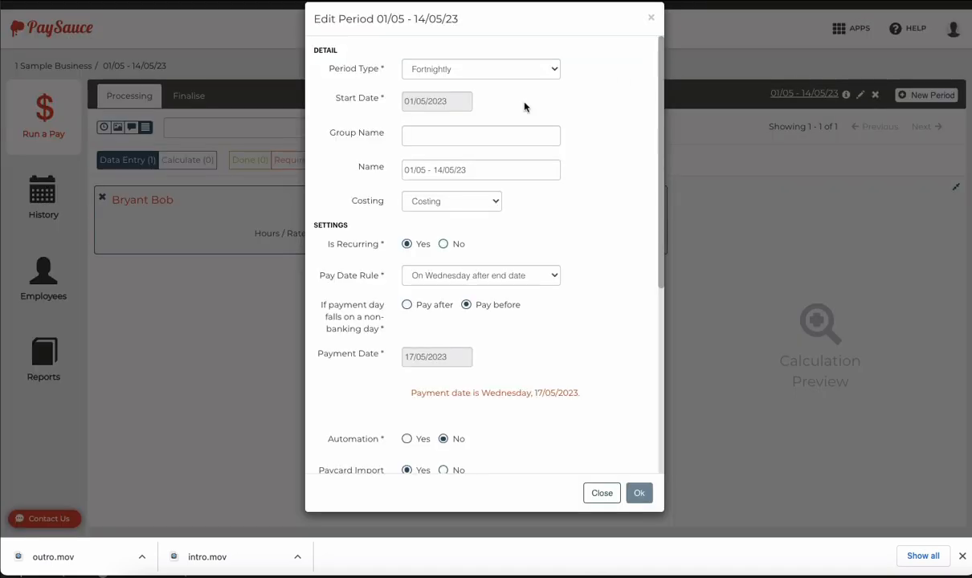
{"action": "scroll", "scroll_direction": "down", "scroll_amount": 3}
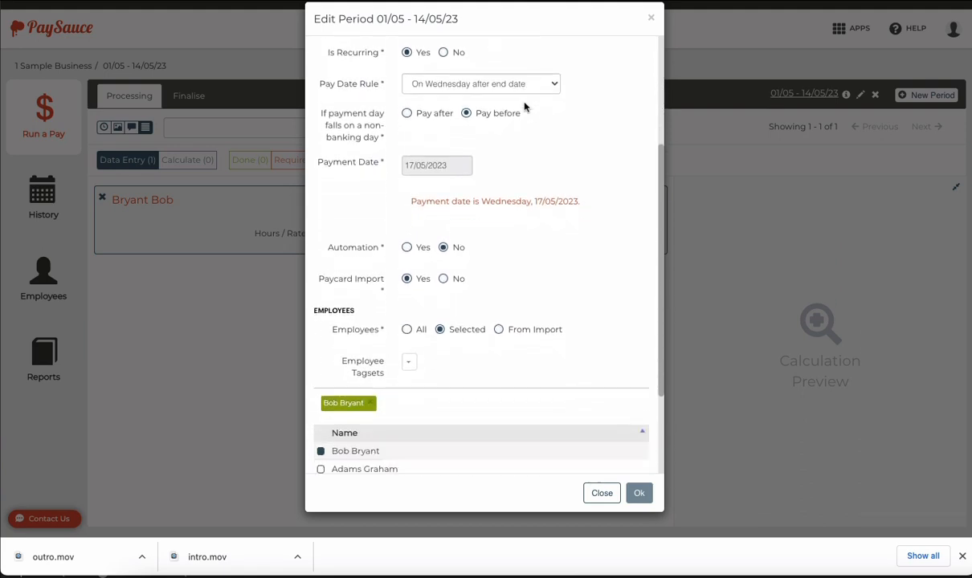
{"action": "scroll", "scroll_direction": "down", "scroll_amount": 3}
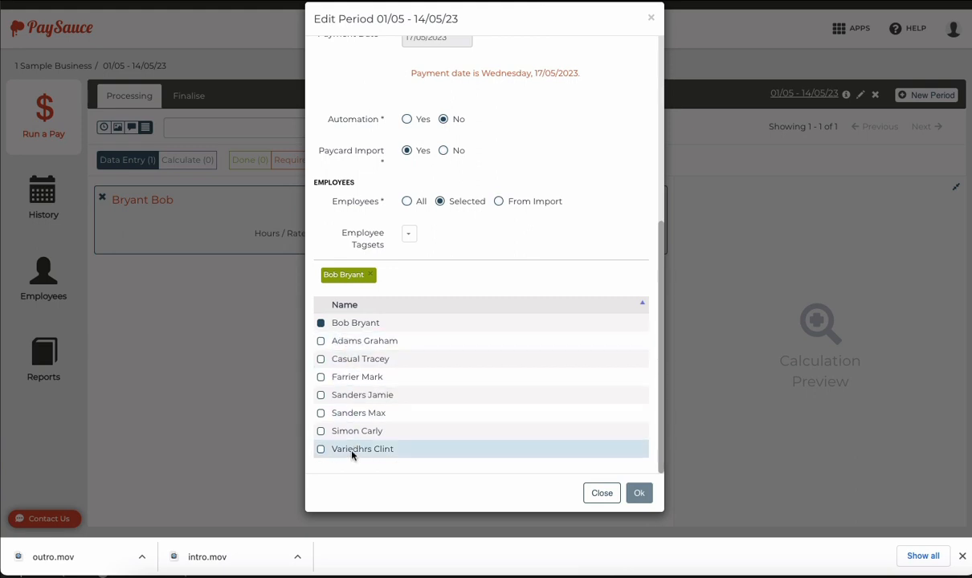
{"action": "mouse_move", "coordinate": [359, 358]}
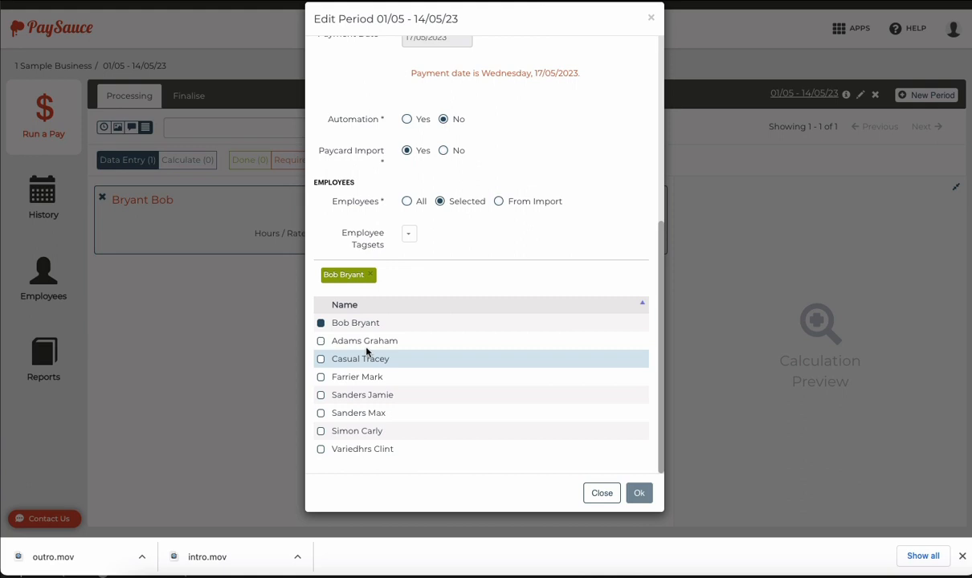
{"action": "mouse_move", "coordinate": [366, 340]}
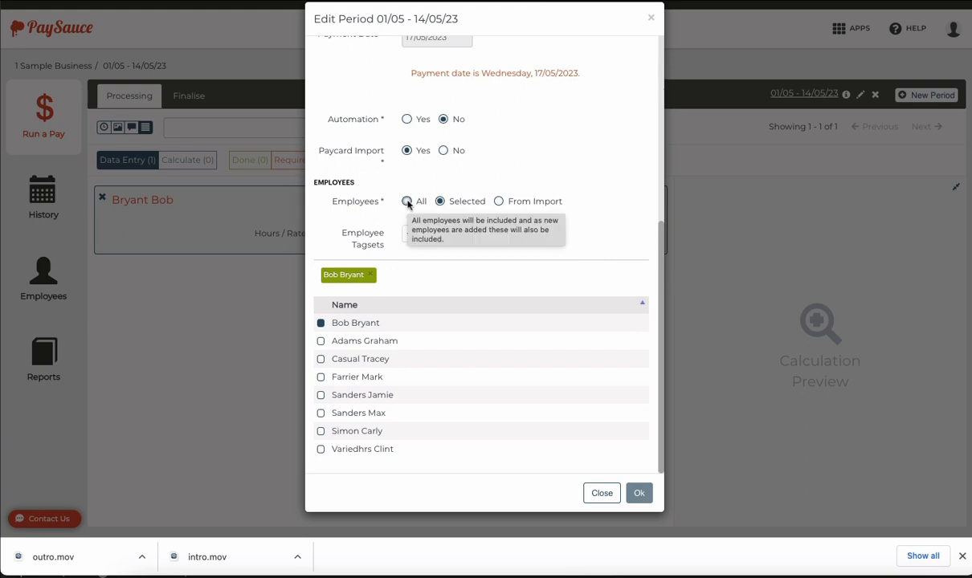
{"action": "left_click", "coordinate": [440, 200]}
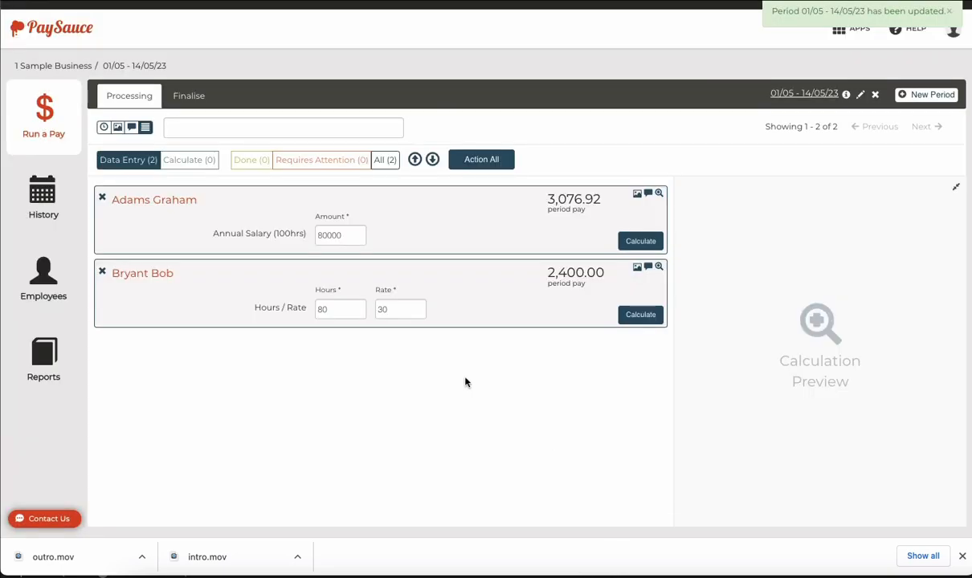
{"action": "mouse_move", "coordinate": [408, 236]}
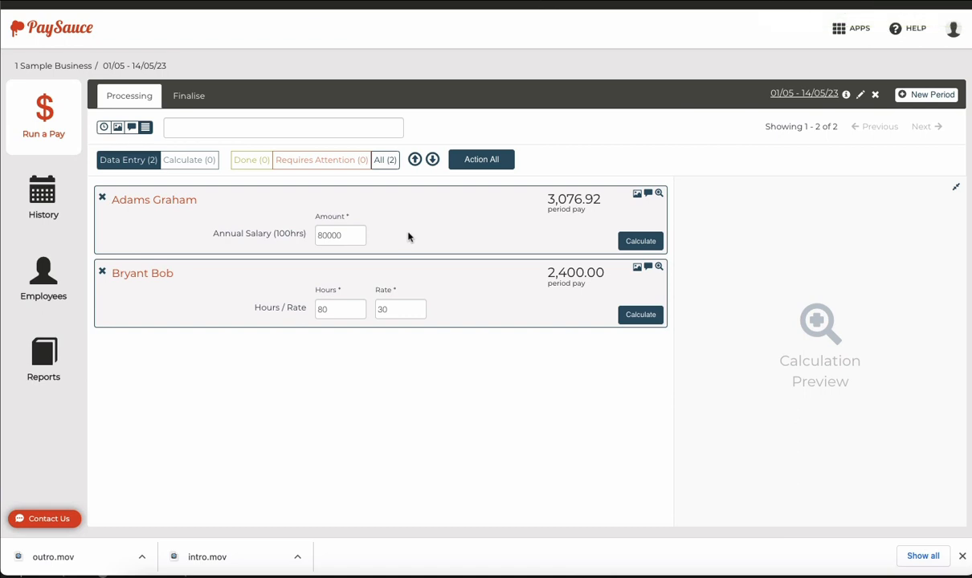
{"action": "mouse_move", "coordinate": [660, 195]}
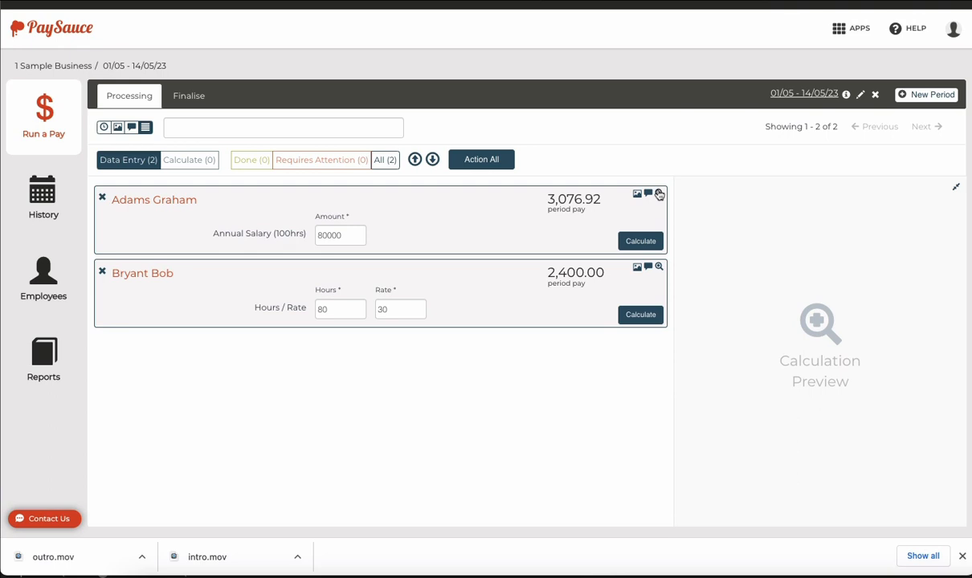
{"action": "left_click", "coordinate": [660, 196]}
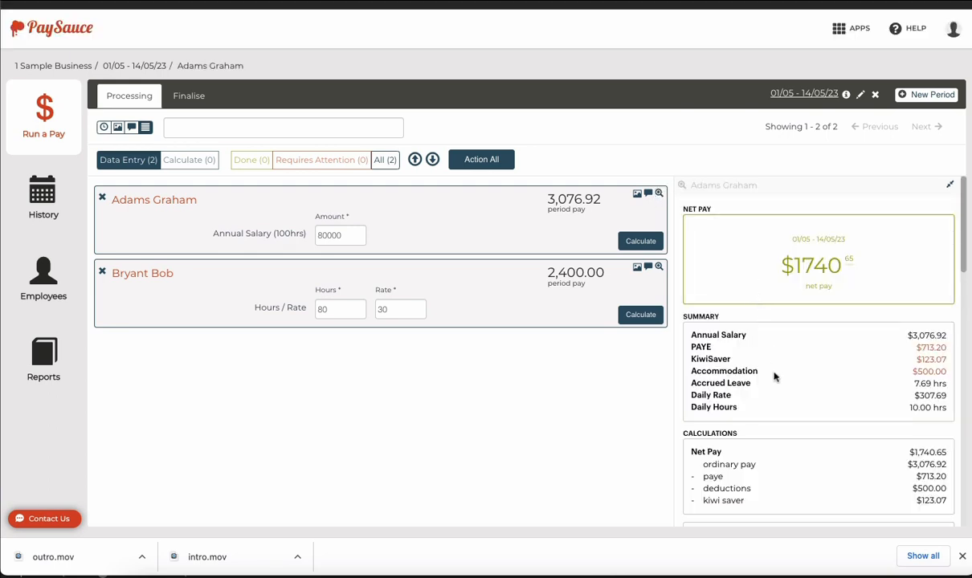